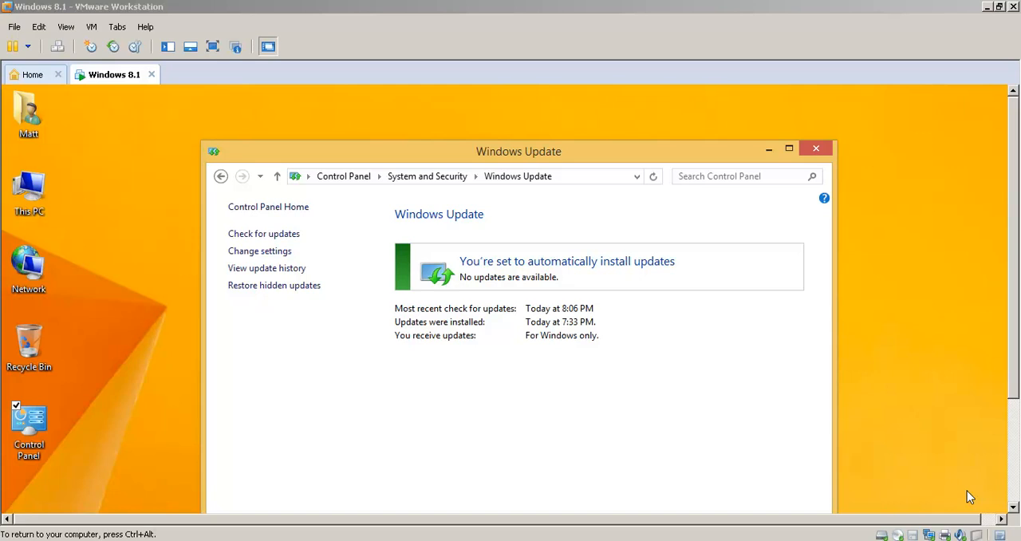
mouse_move(268, 6)
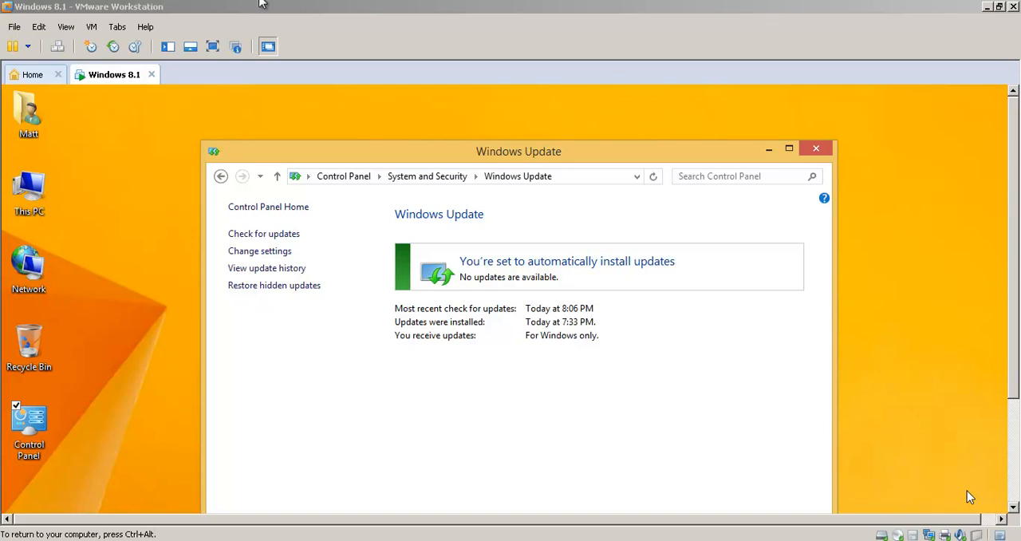
mouse_move(212, 46)
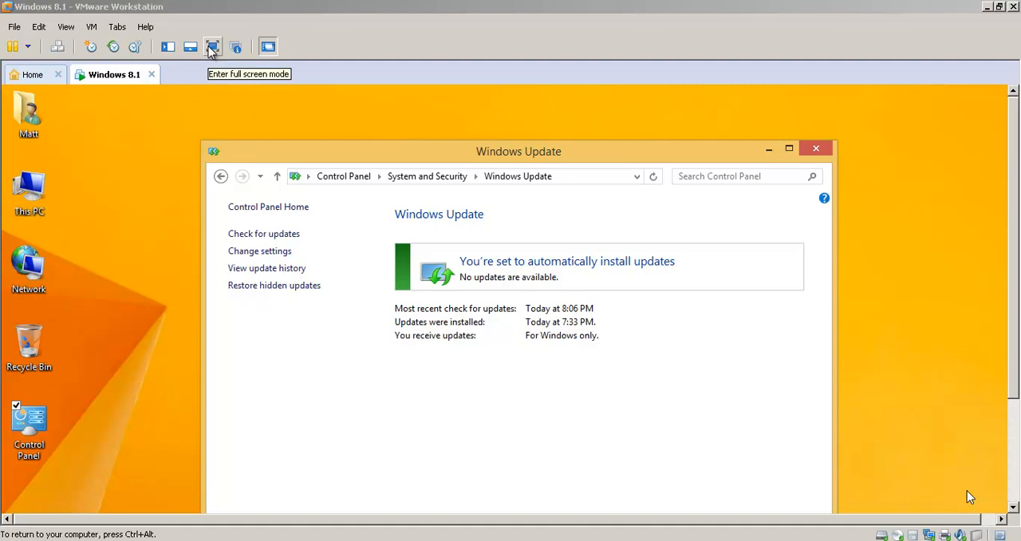
Enter VMware full screen mode so the Windows Update window fills the display.
click(212, 46)
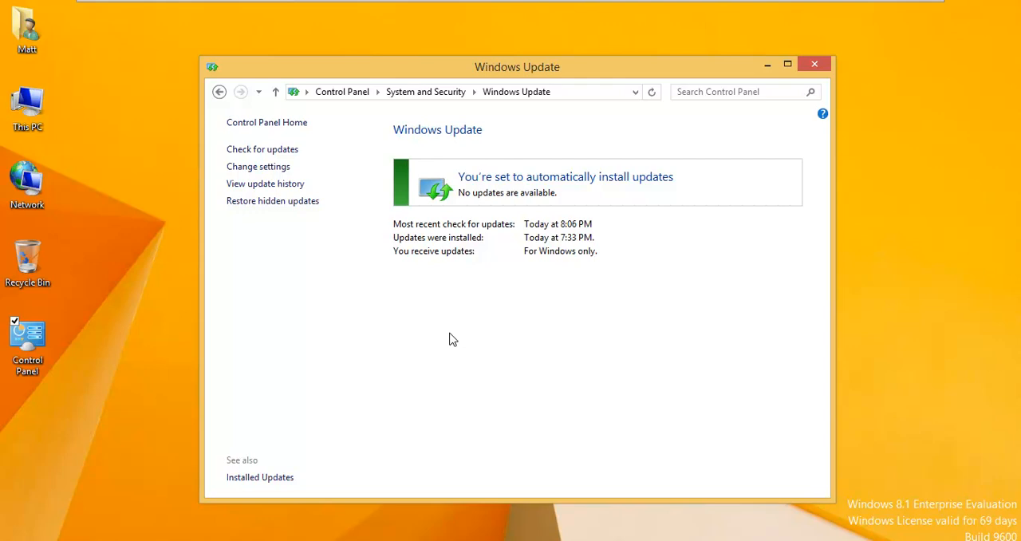
mouse_move(909, 509)
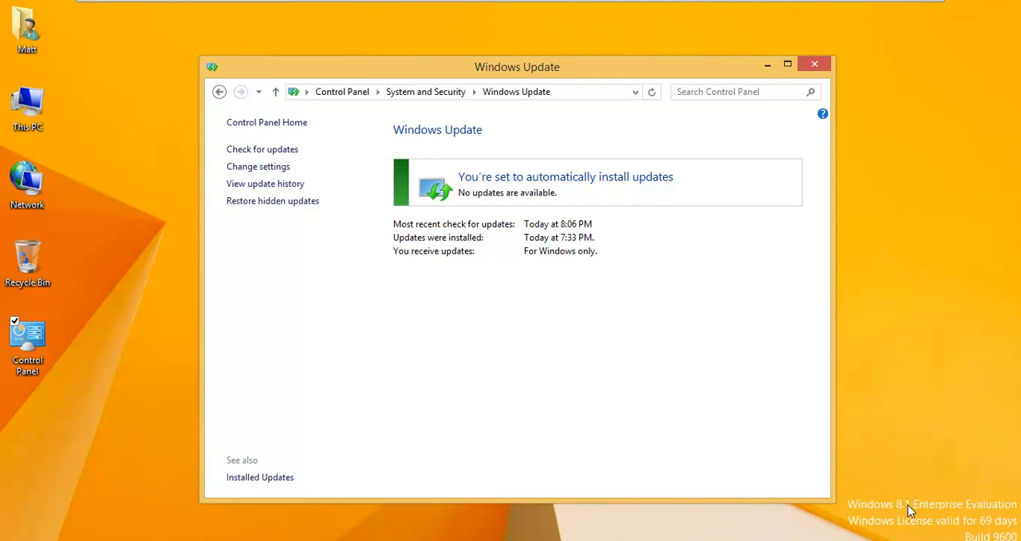
mouse_move(619, 377)
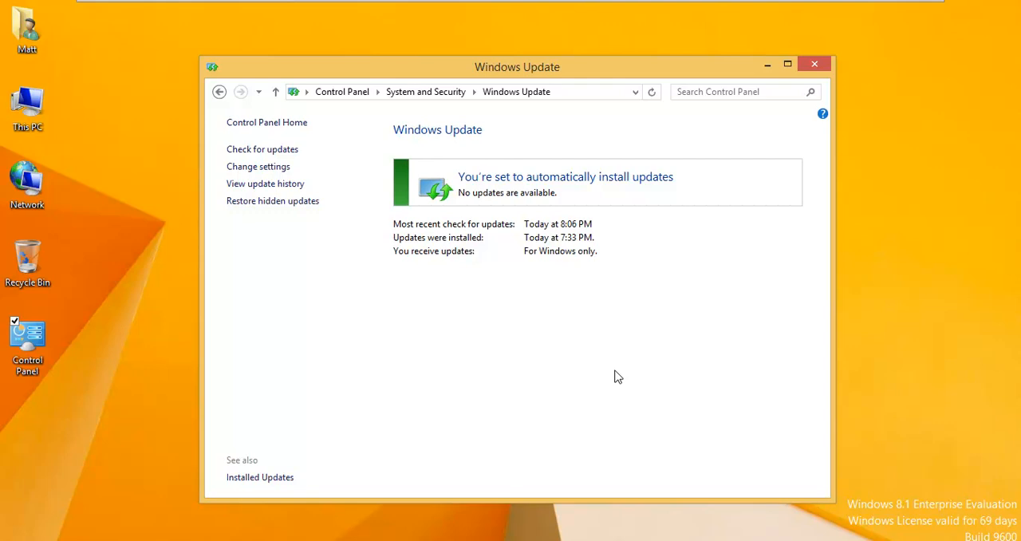
mouse_move(405, 230)
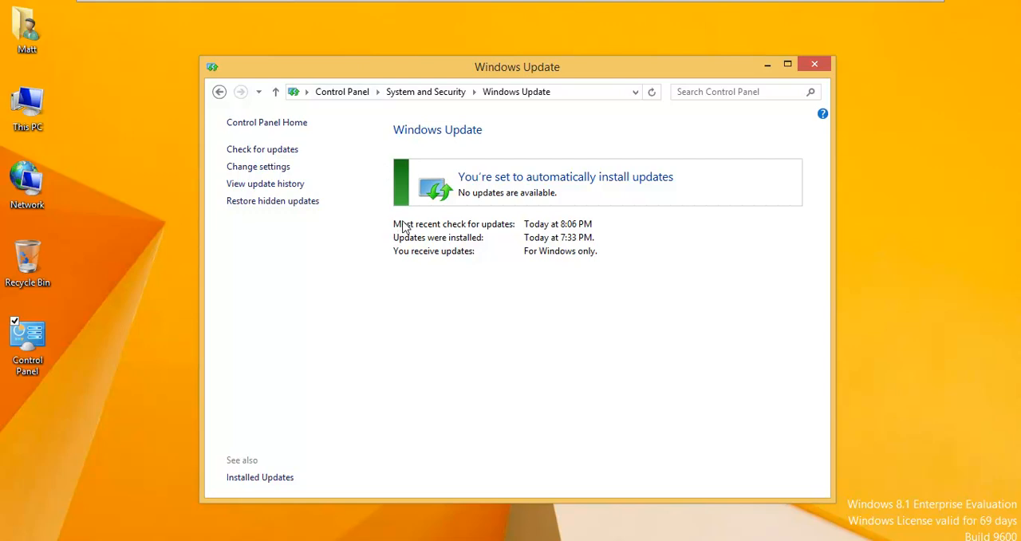
mouse_move(517, 233)
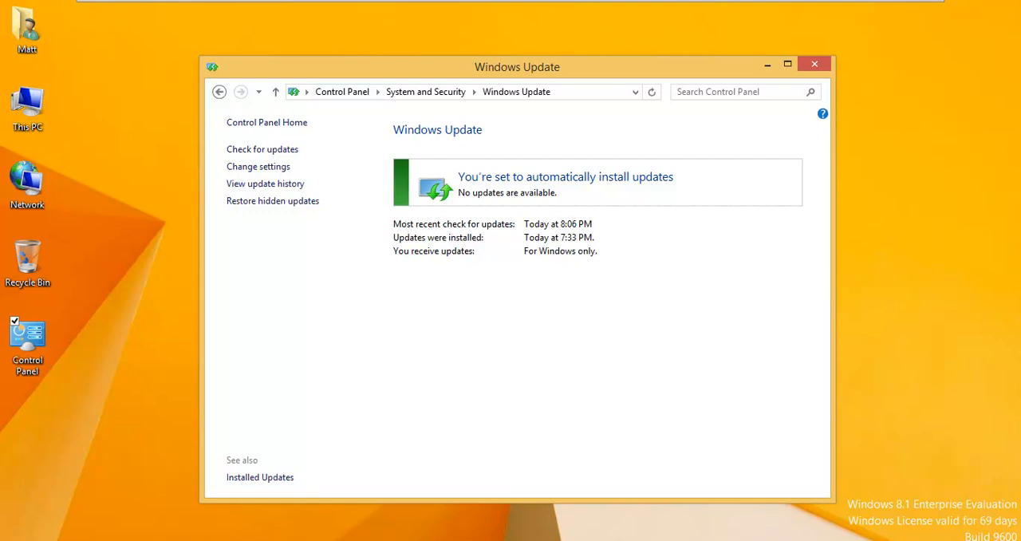
mouse_move(549, 240)
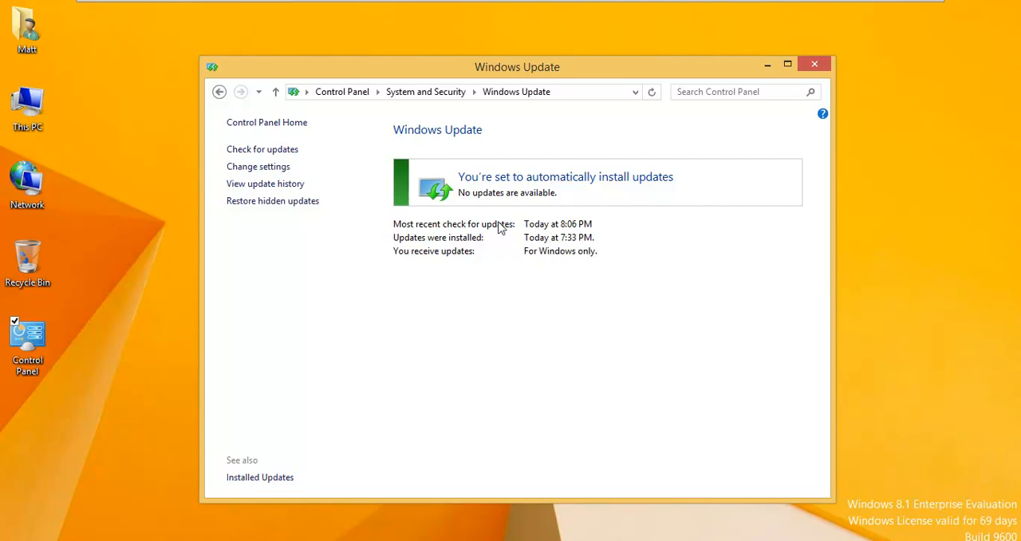
mouse_move(533, 206)
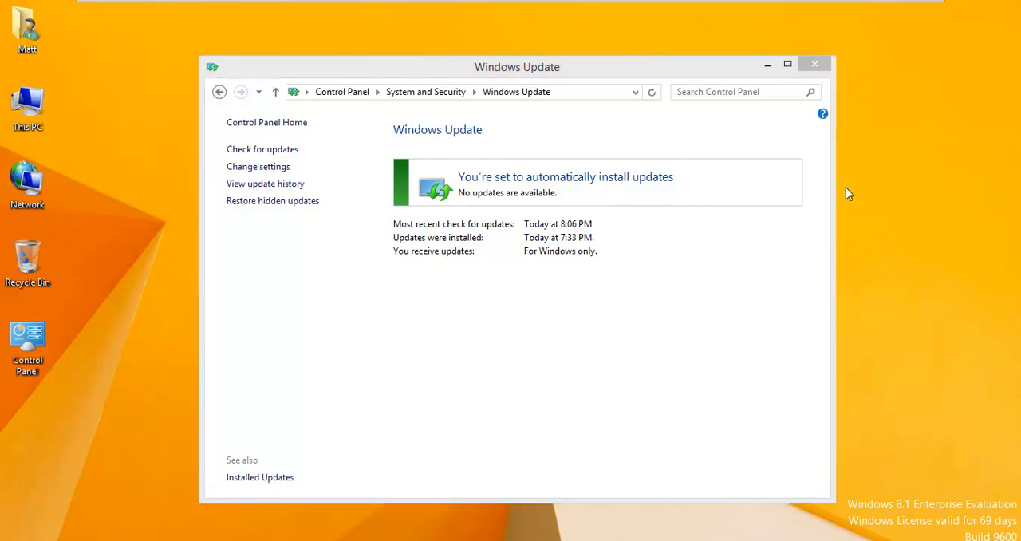
mouse_move(846, 195)
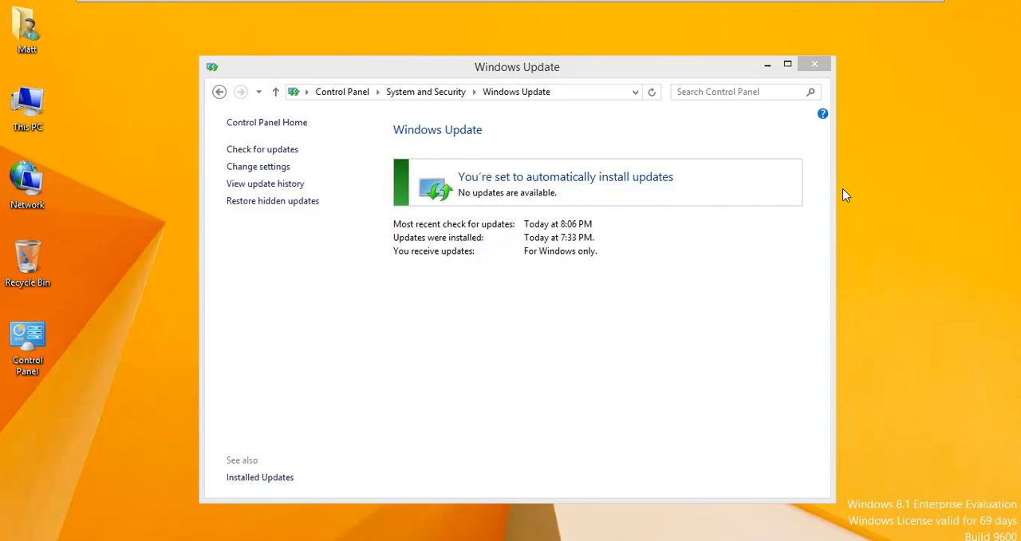
mouse_move(817, 168)
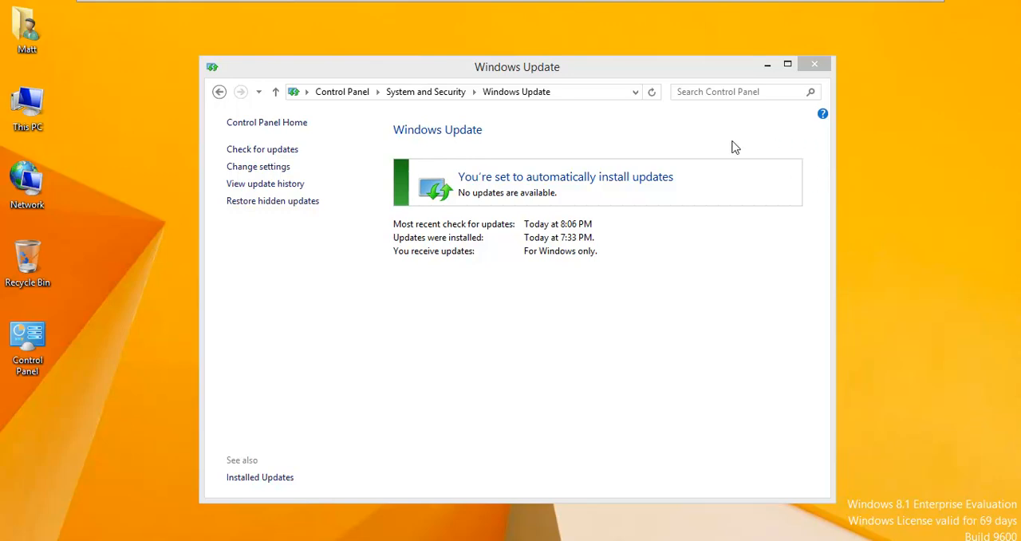
mouse_move(624, 264)
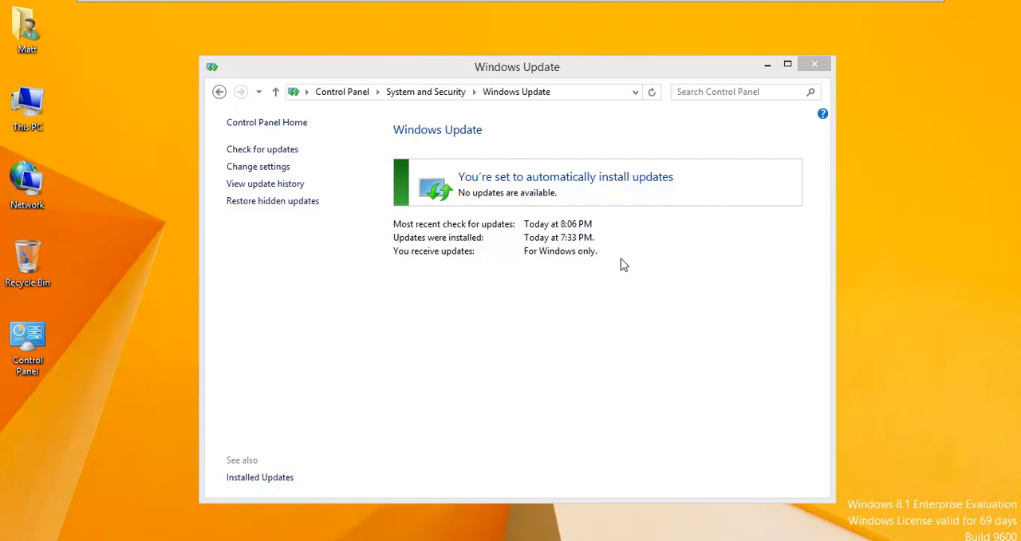
mouse_move(609, 287)
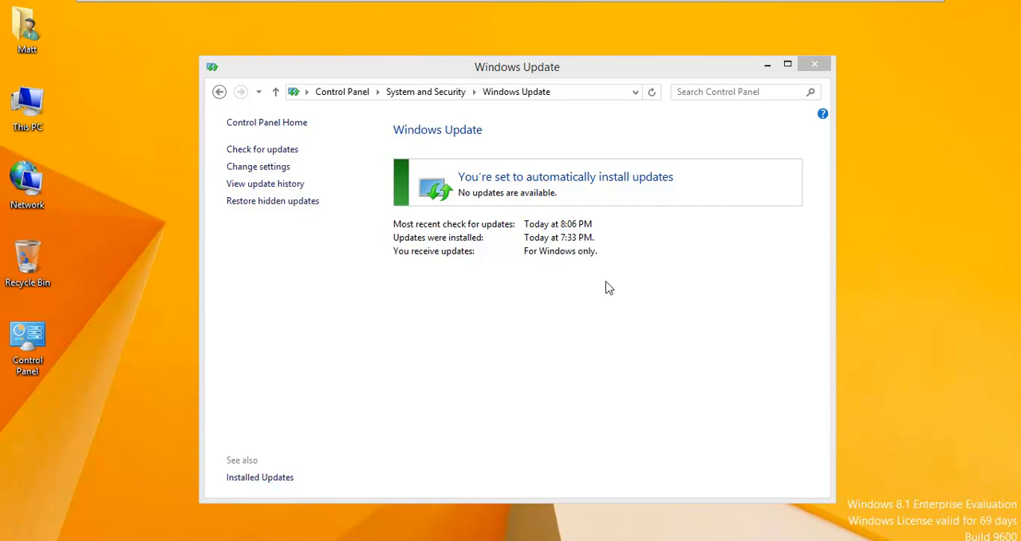
mouse_move(613, 282)
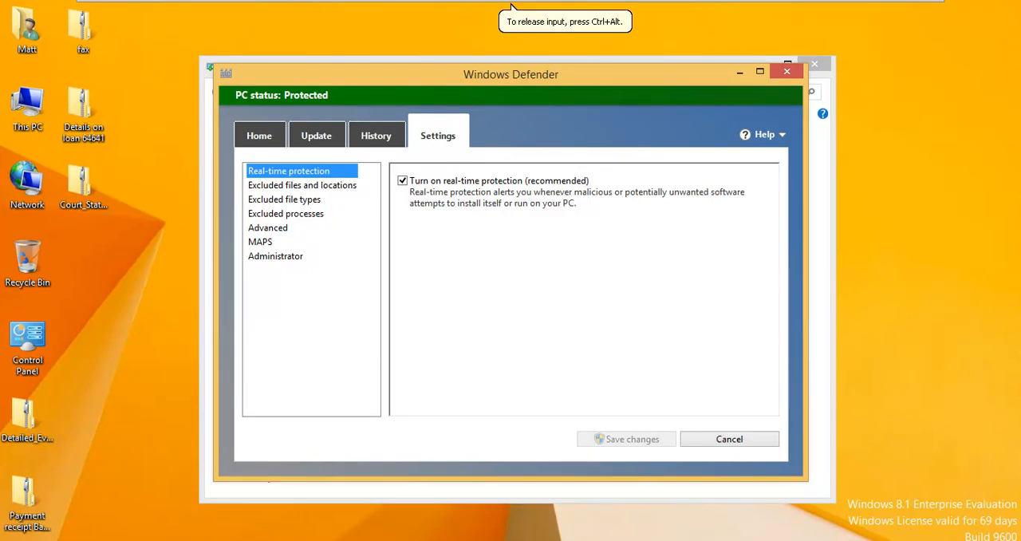
mouse_move(153, 450)
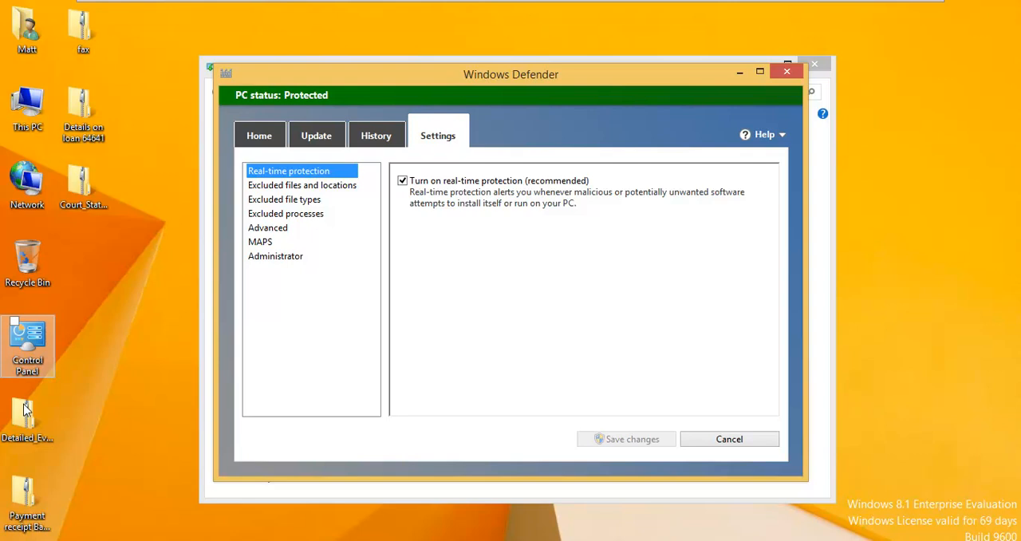
Review the Update tab's definition status as up to date, then close Windows Defender.
click(316, 134)
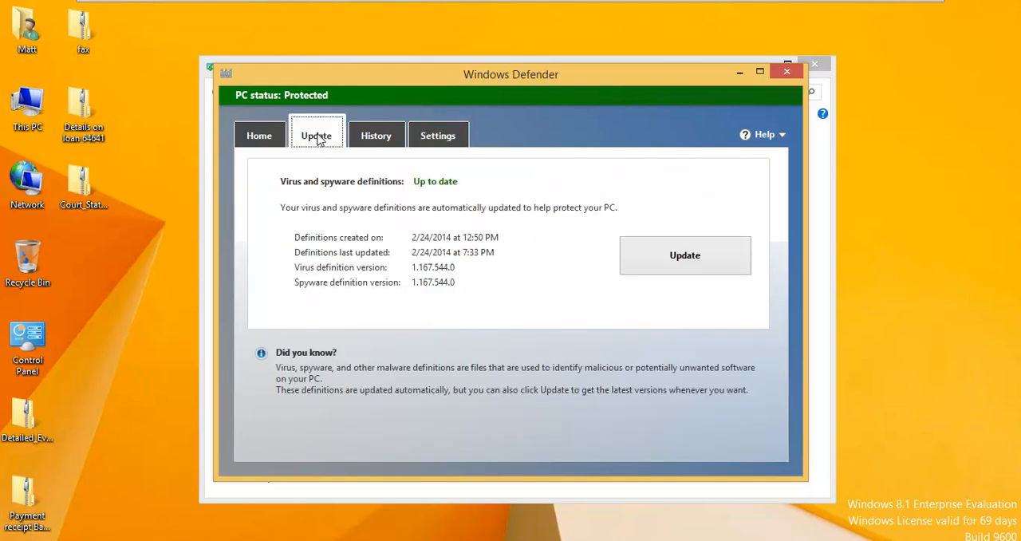
click(685, 255)
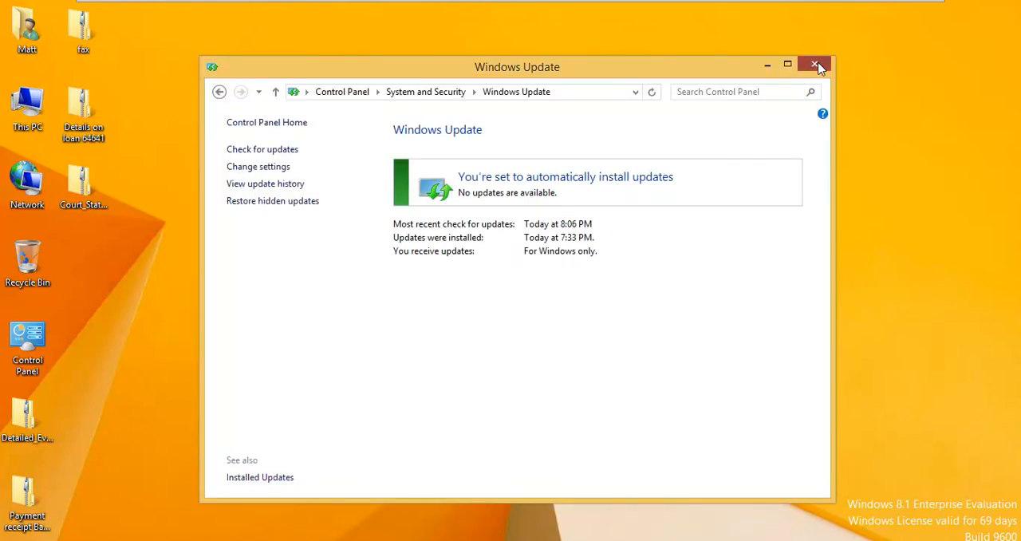
Close Windows Update, open the Detailed_Eviction_Notice_CB3716 zip and bring up actions for its application.
click(811, 62)
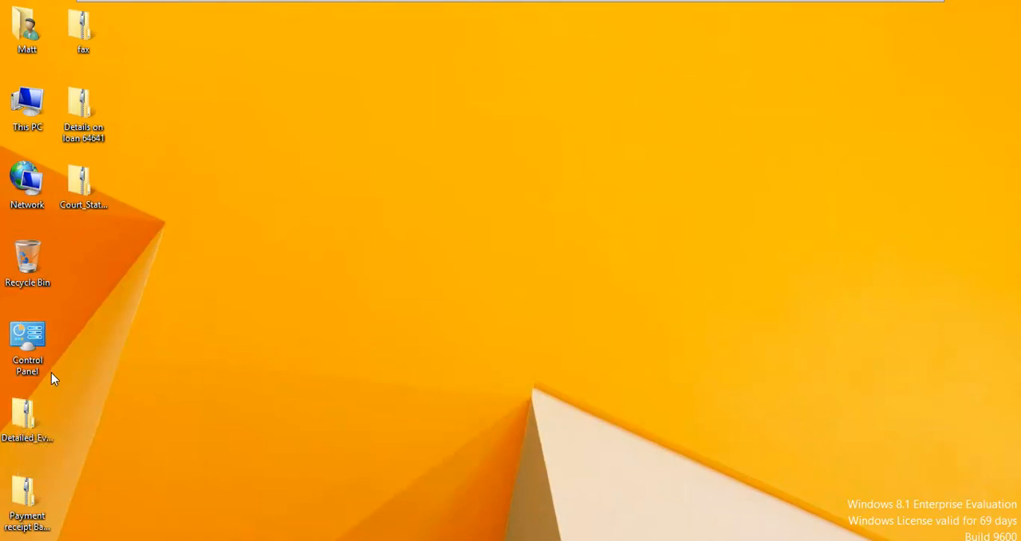
mouse_move(49, 475)
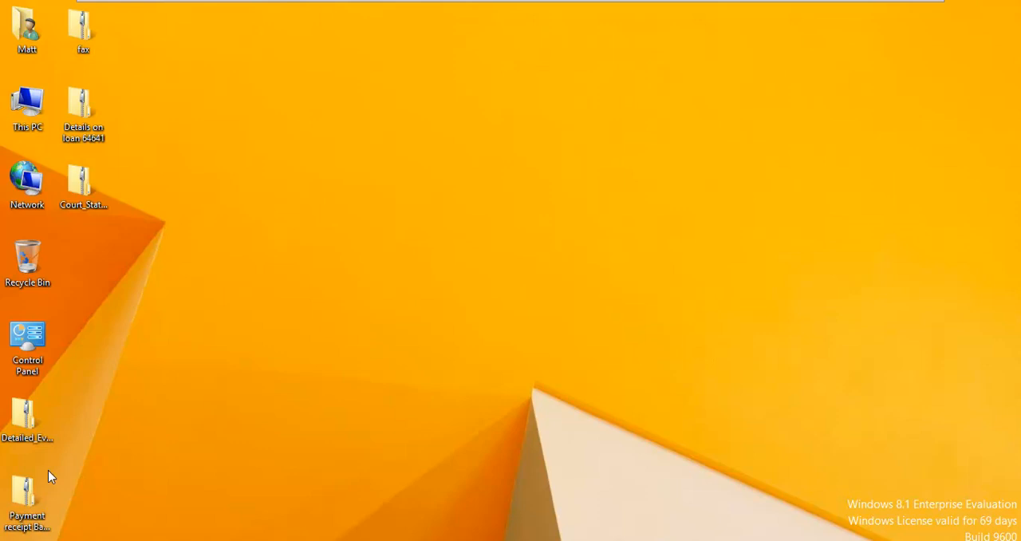
mouse_move(86, 410)
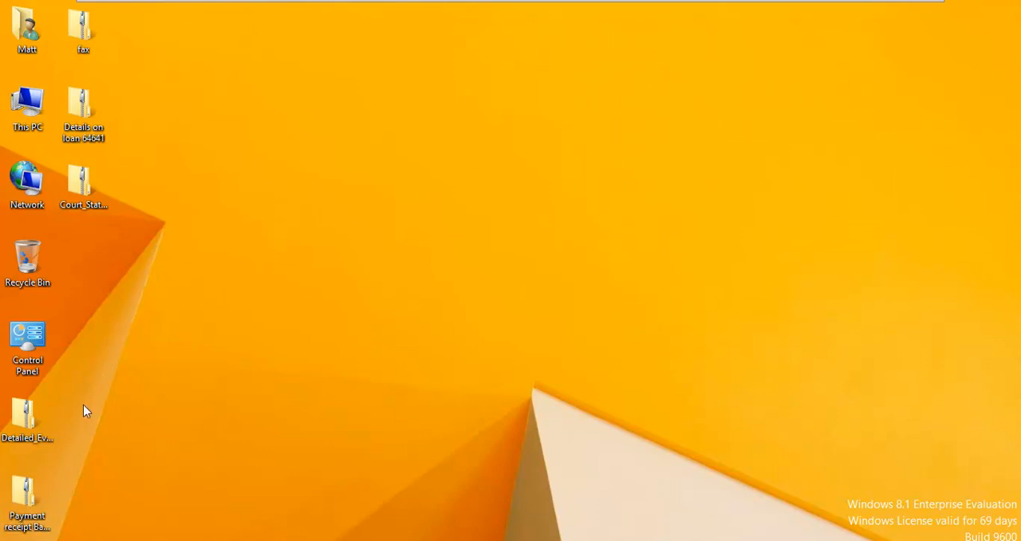
mouse_move(40, 423)
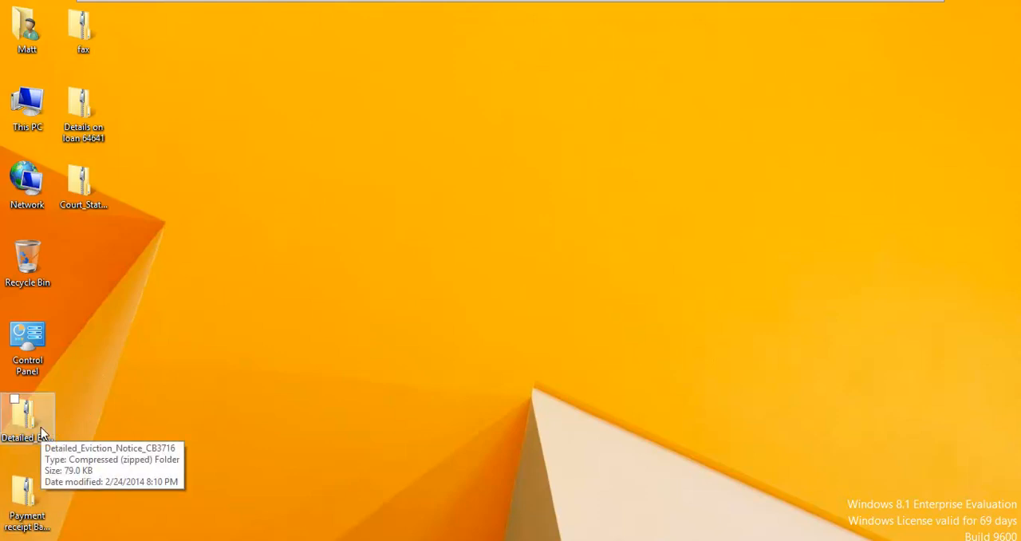
mouse_move(41, 406)
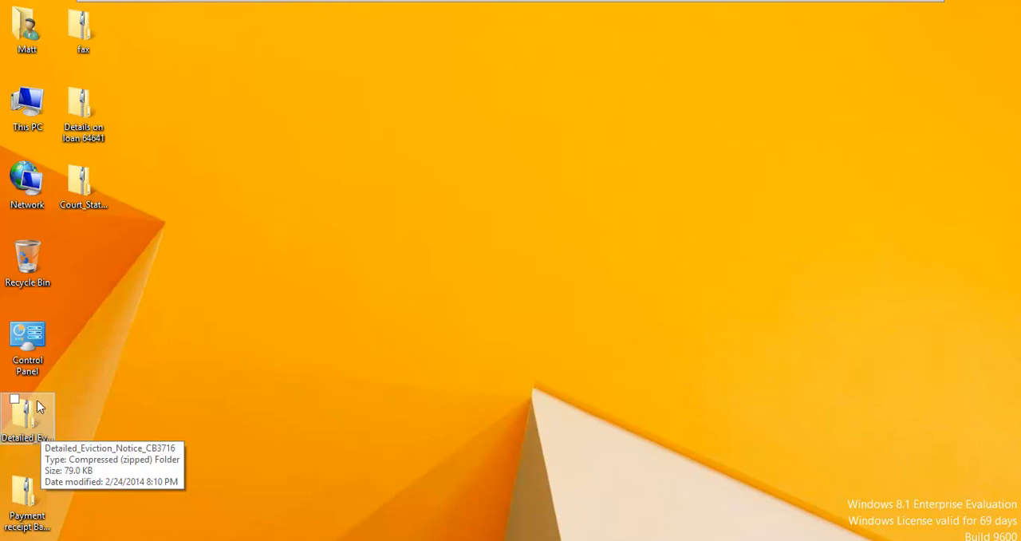
mouse_move(95, 332)
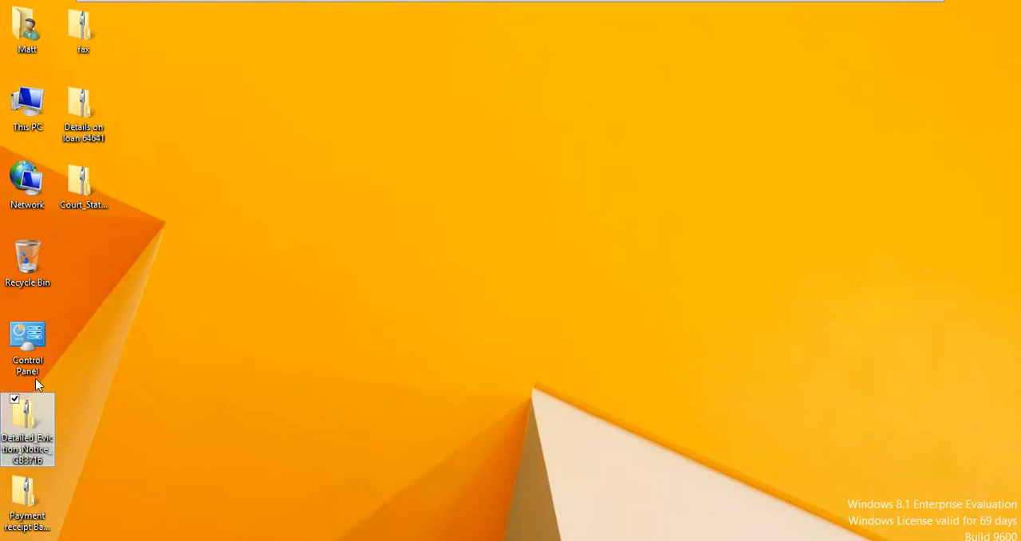
double_click(27, 423)
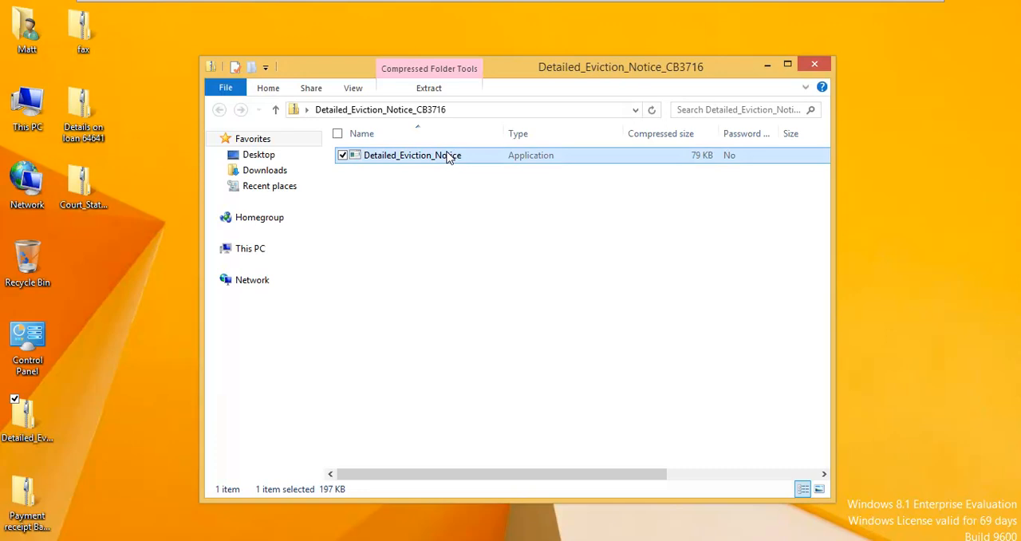
drag(411, 154, 140, 243)
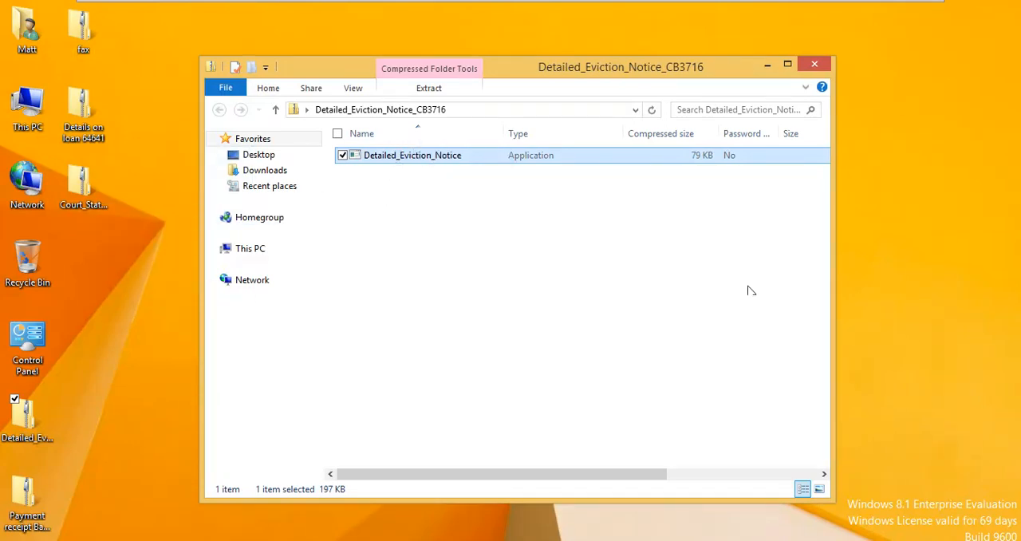
mouse_move(492, 292)
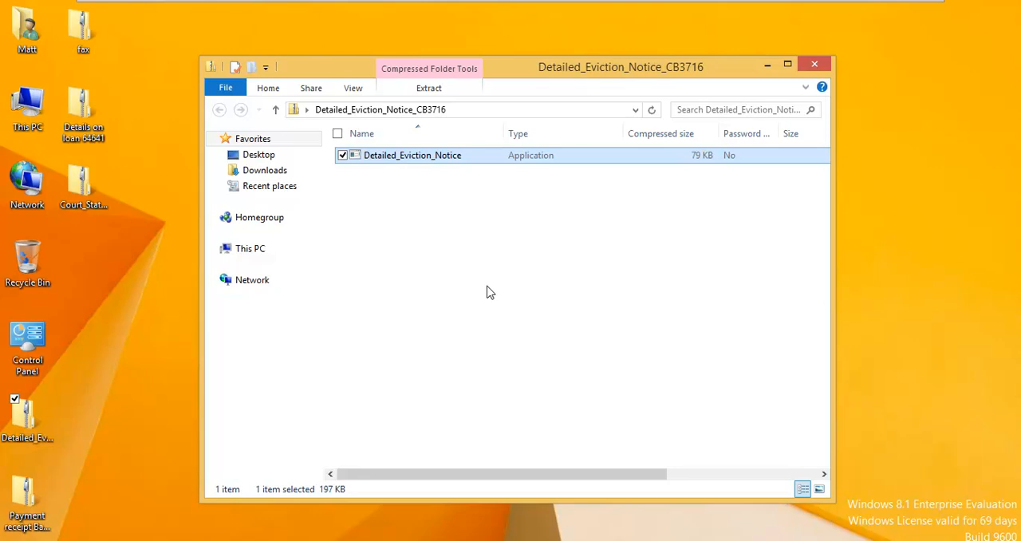
mouse_move(455, 249)
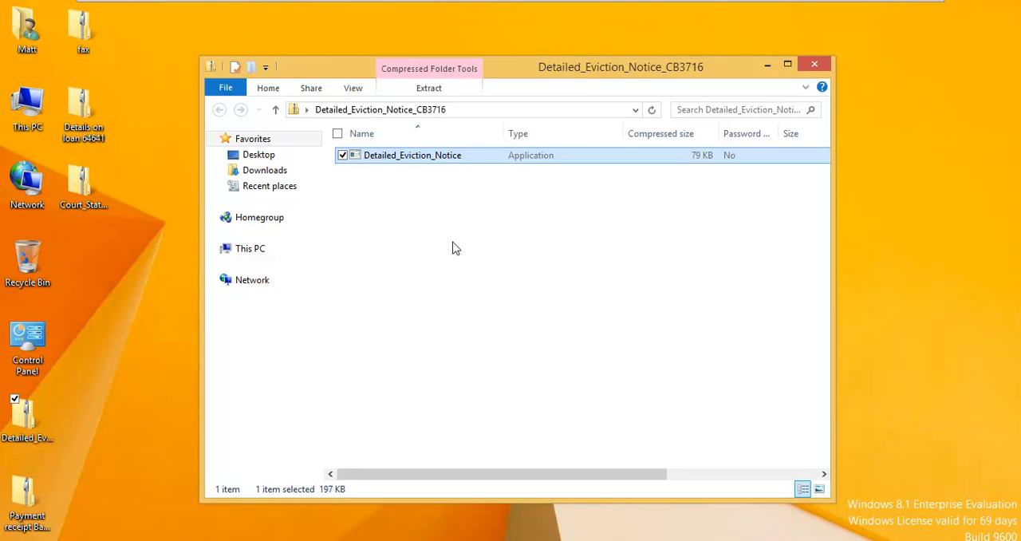
mouse_move(411, 196)
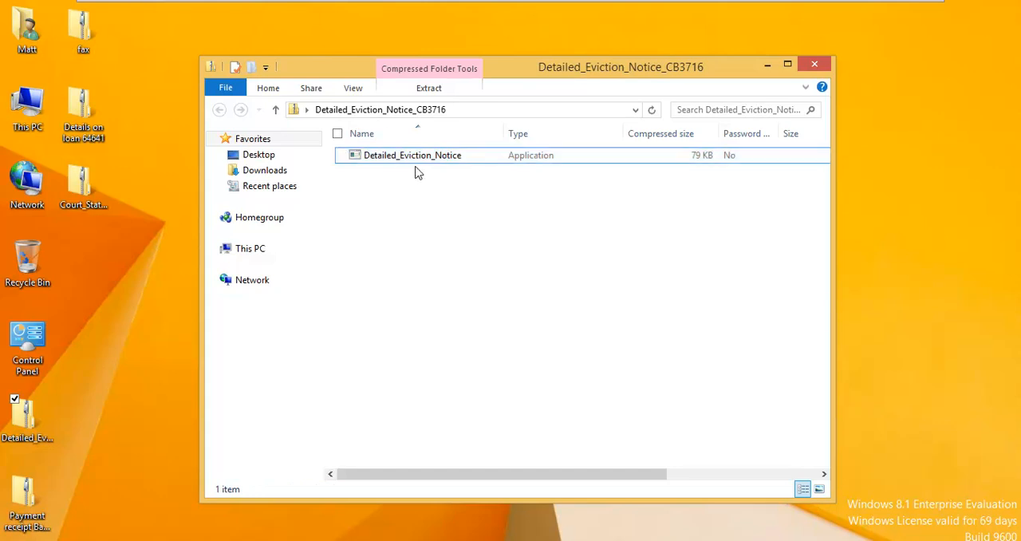
right_click(411, 155)
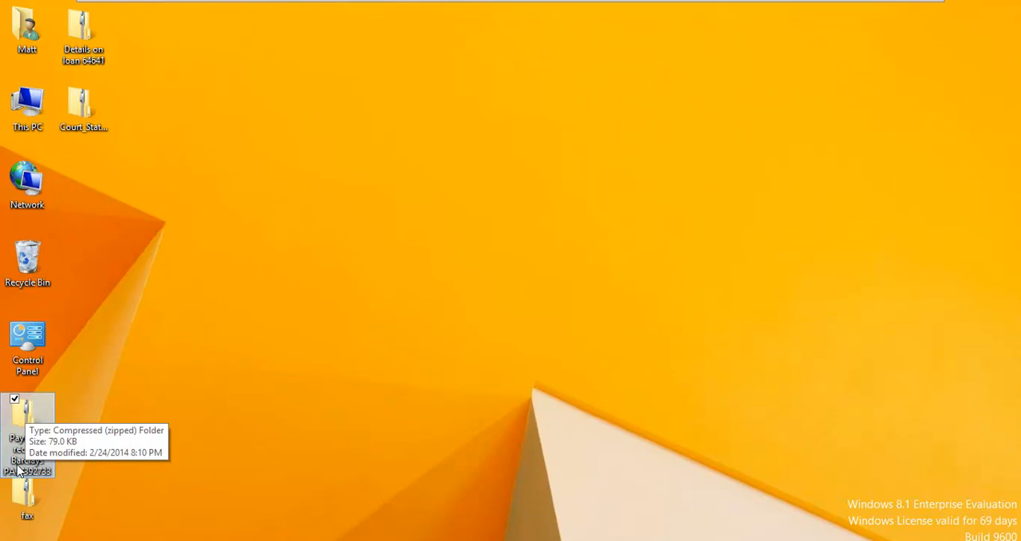
mouse_move(40, 414)
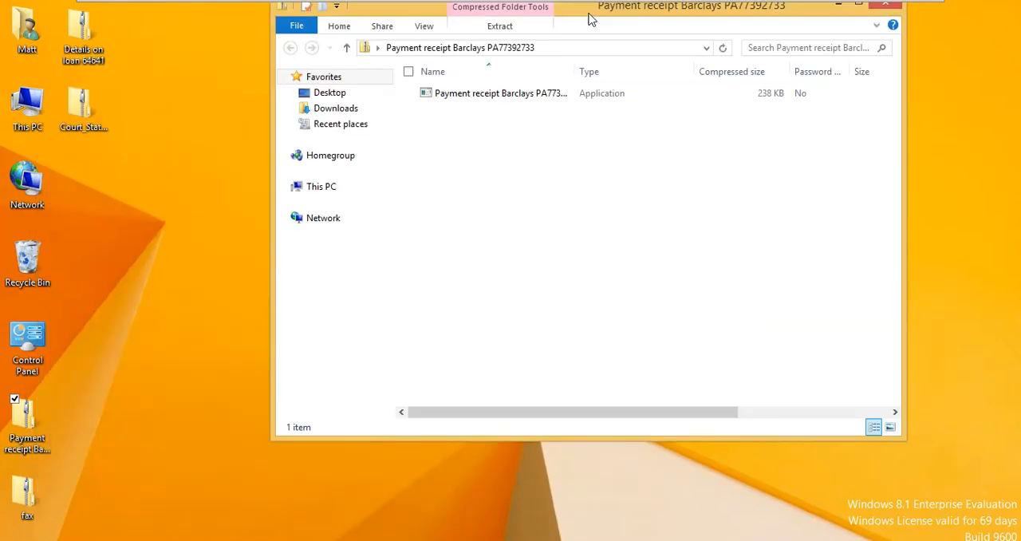
Close the payment receipt archive, then open the fax zip and select fax.pdf inside it.
click(497, 99)
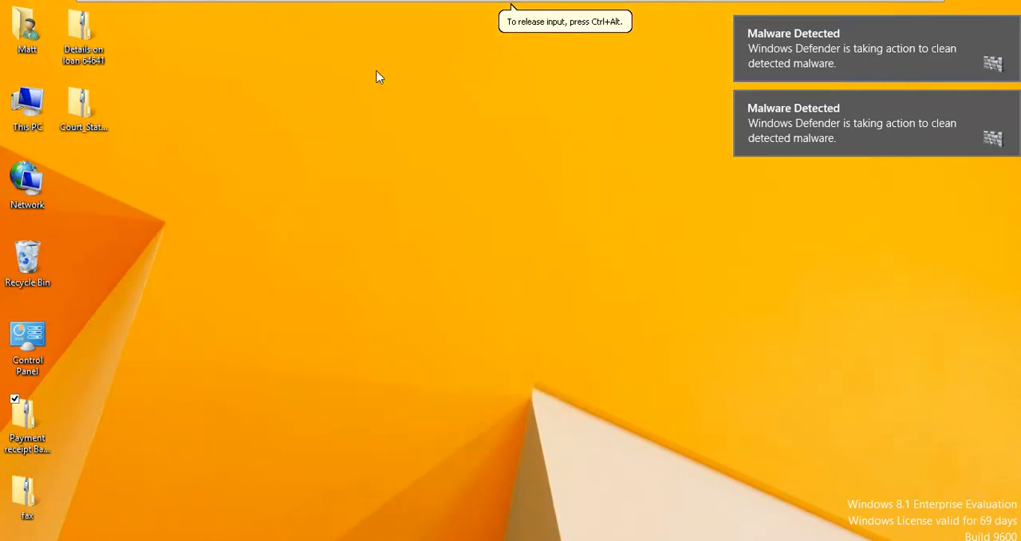
drag(26, 422, 25, 271)
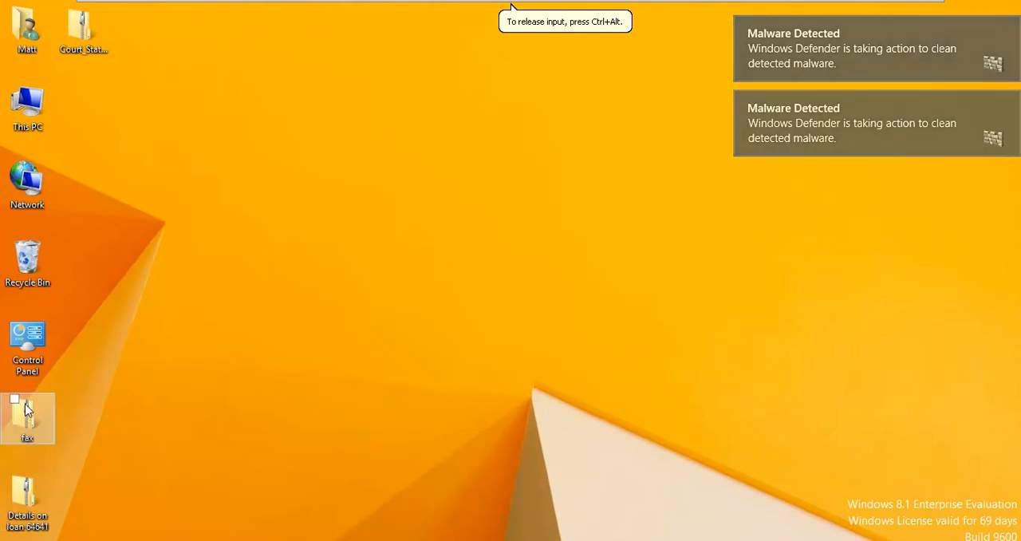
double_click(27, 418)
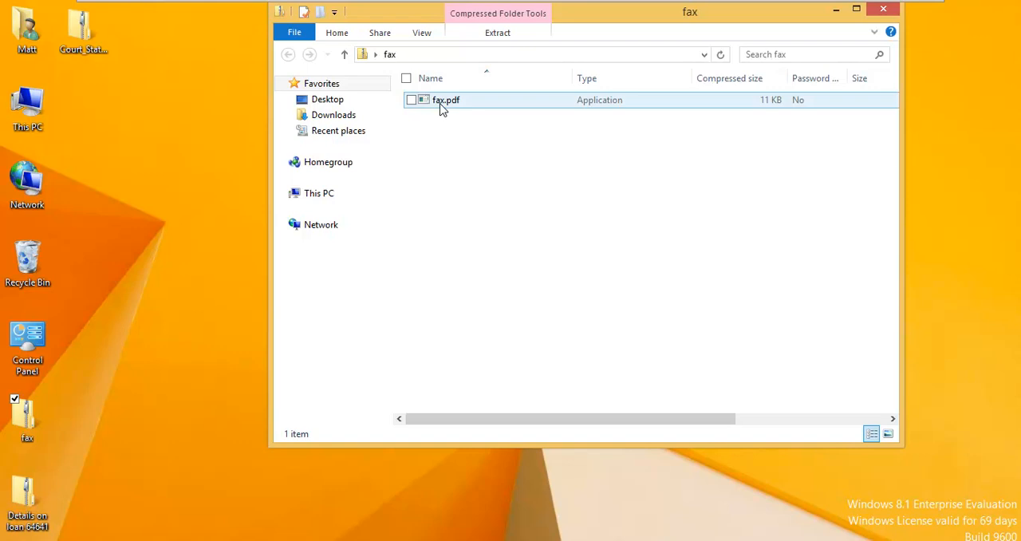
click(445, 99)
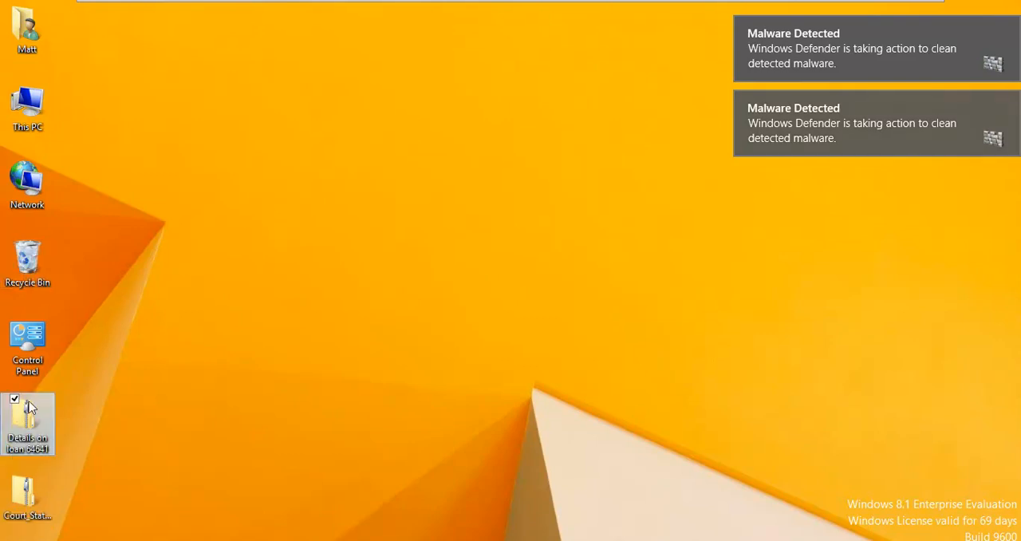
Open the loan details and Court_Statement zips, select the loan application, and close both windows.
double_click(28, 423)
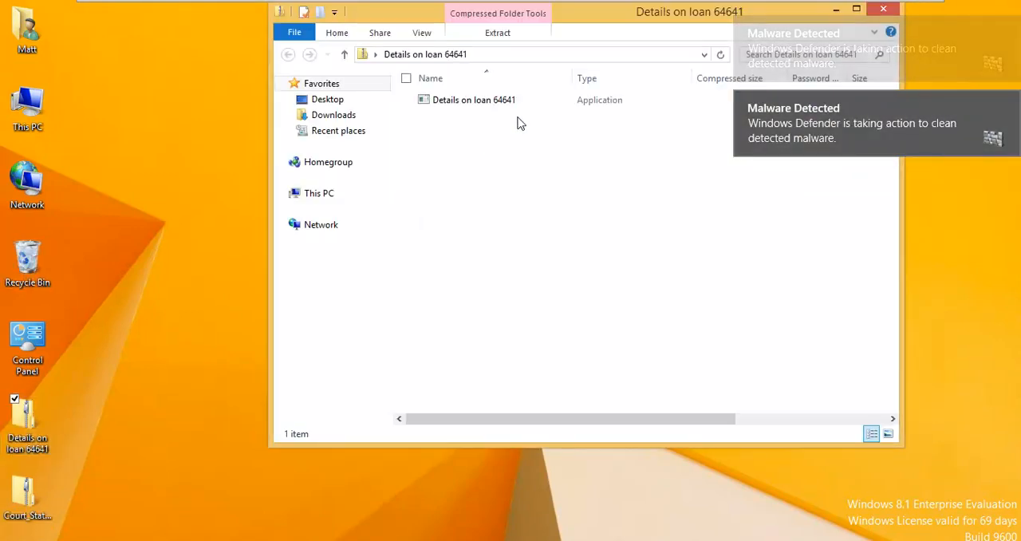
click(472, 99)
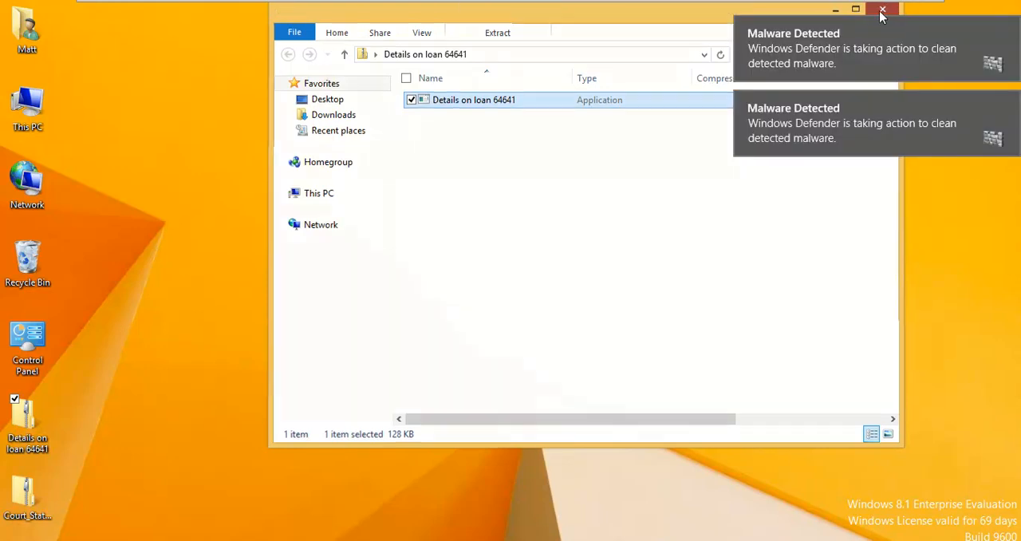
click(882, 9)
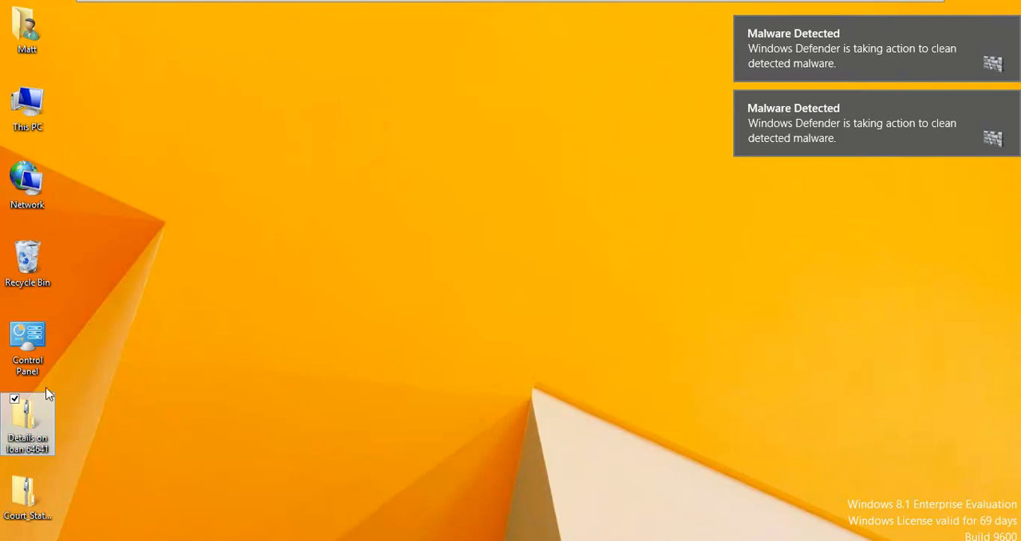
drag(27, 422, 27, 263)
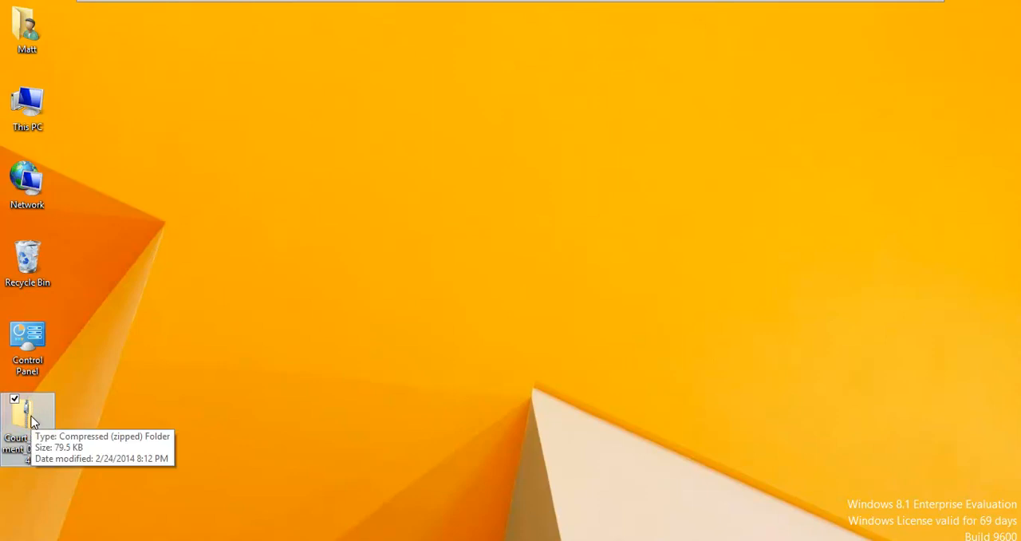
mouse_move(25, 423)
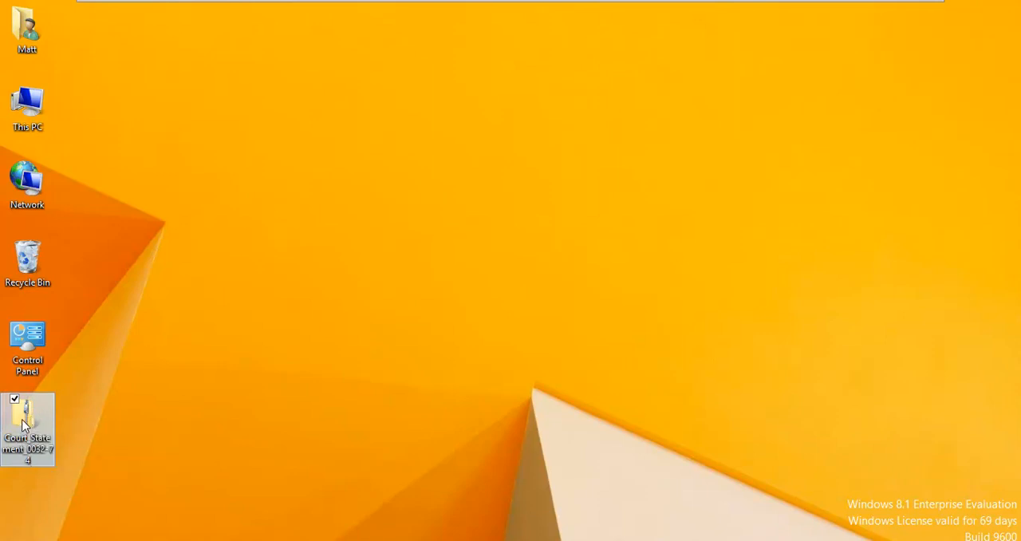
double_click(26, 422)
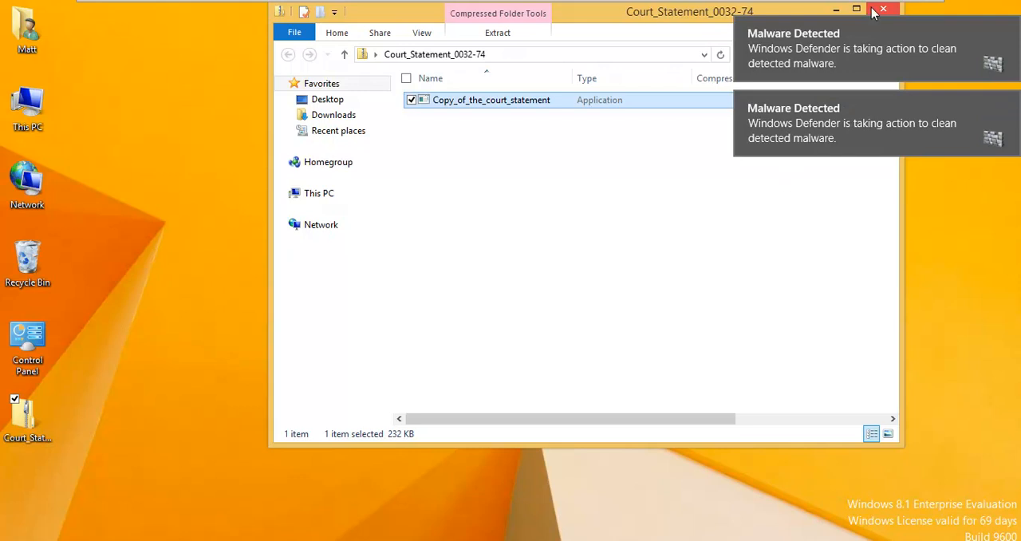
click(886, 10)
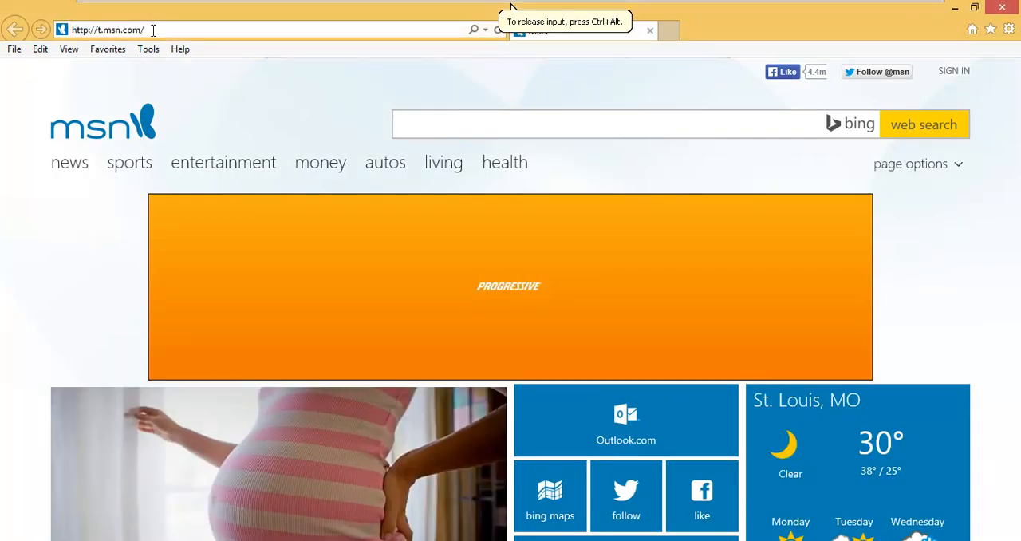
Search Google for 'malc0de' and reach the Malc0de Database via the Xmarks result.
text(google)
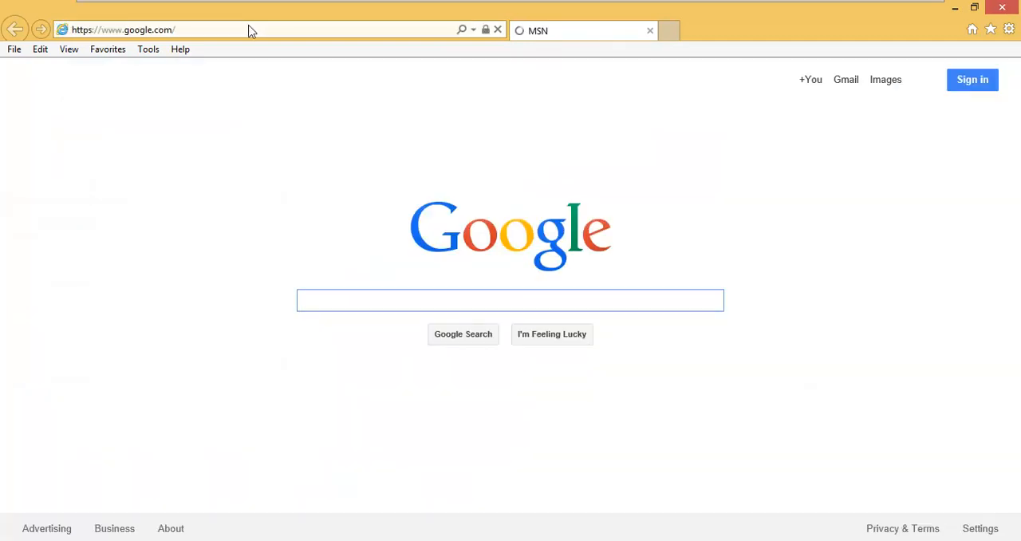
text(malc0de)
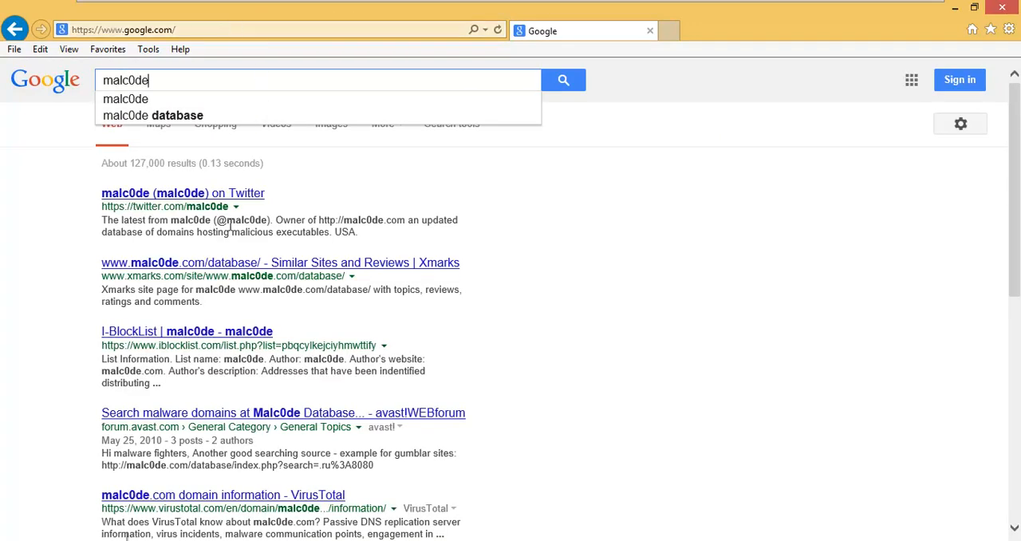
click(280, 262)
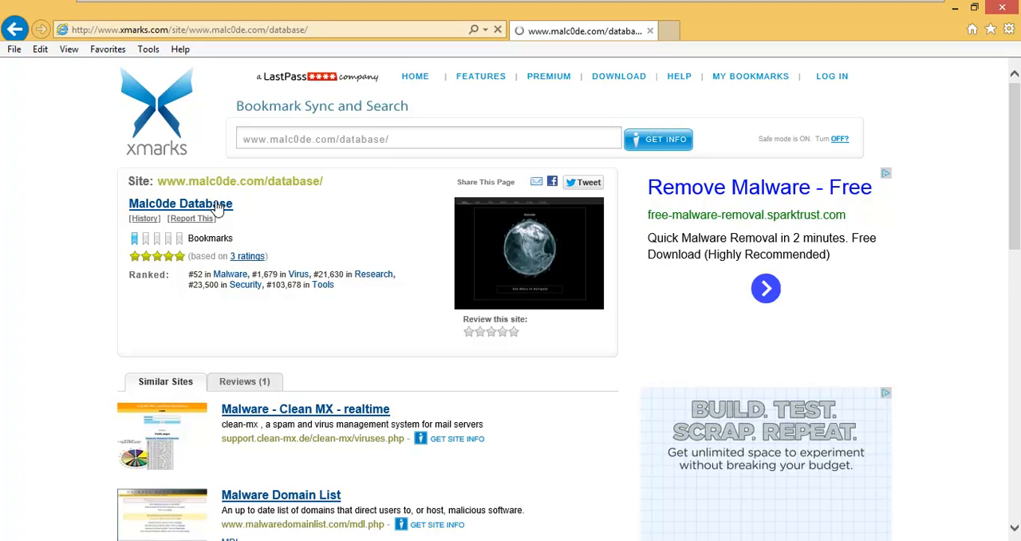
mouse_move(76, 215)
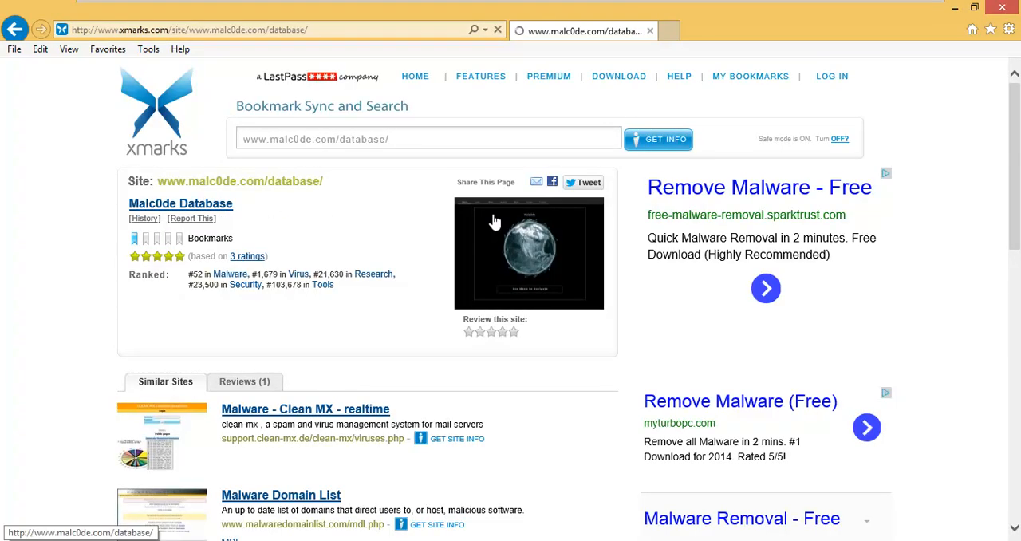
click(181, 203)
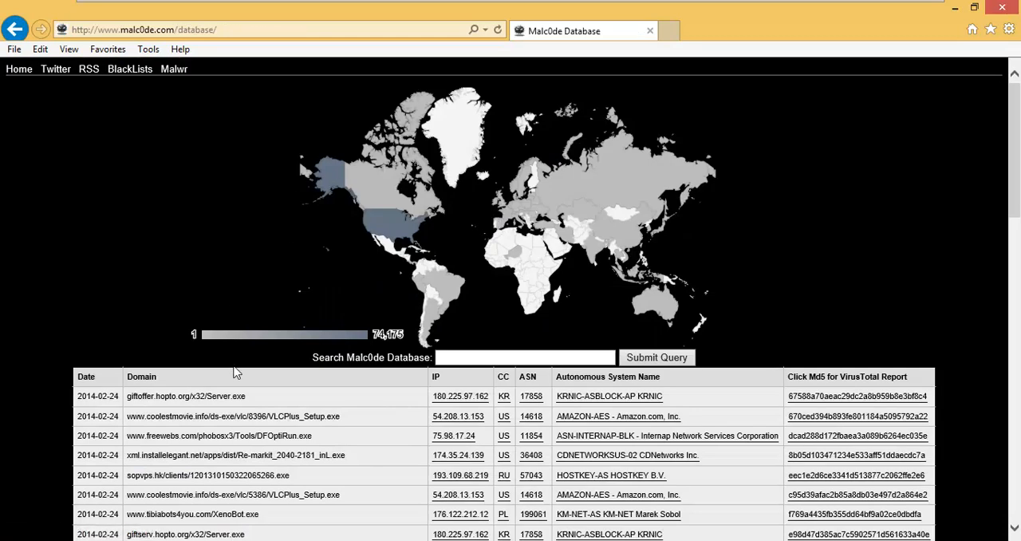
mouse_move(243, 396)
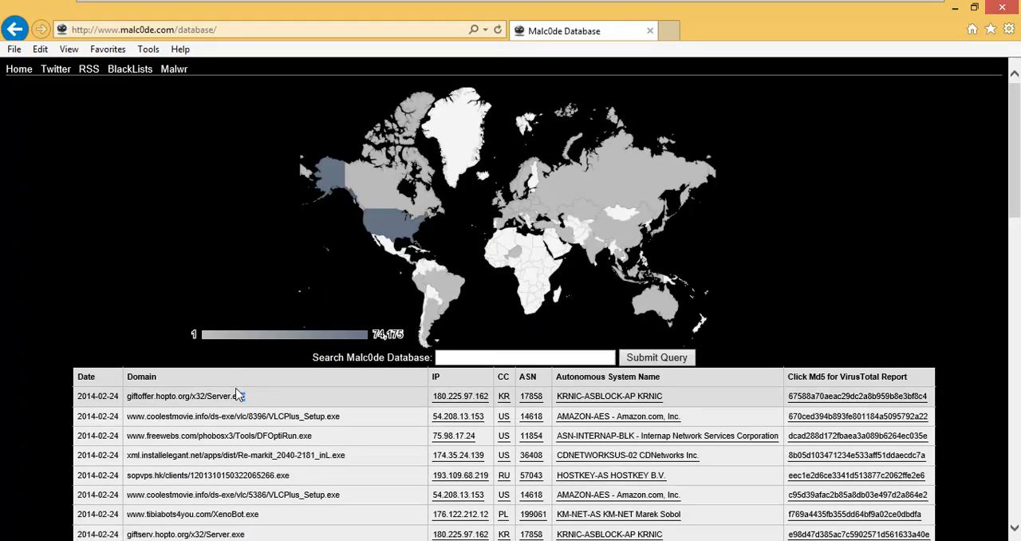
Download and try to run Server.exe from the first listed domain, then return to the Malc0de Database tab.
double_click(185, 396)
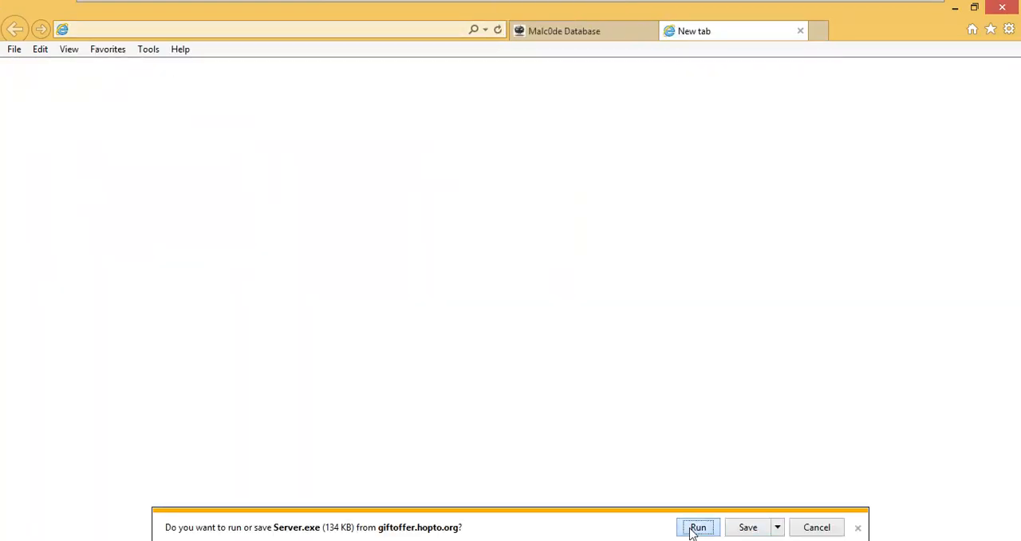
click(701, 527)
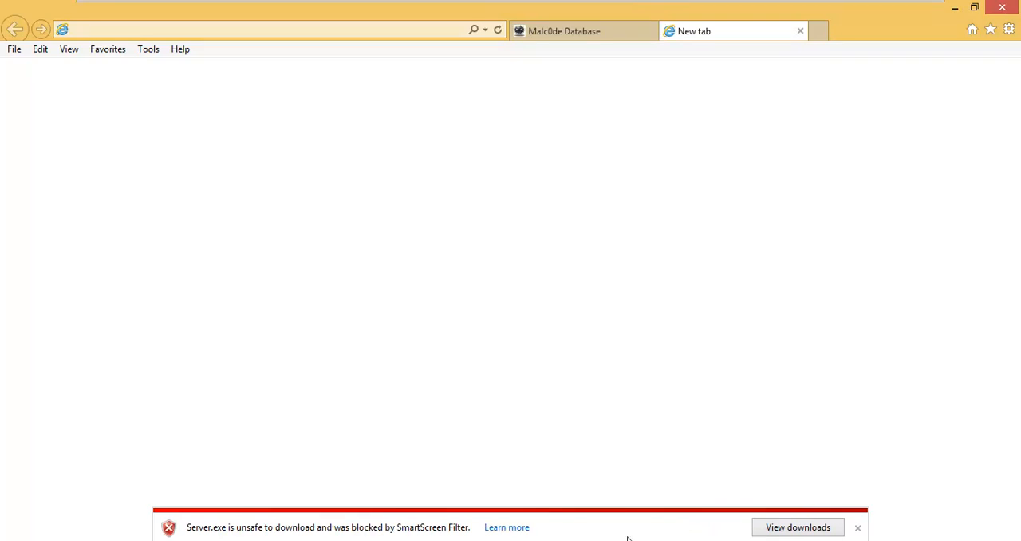
mouse_move(797, 32)
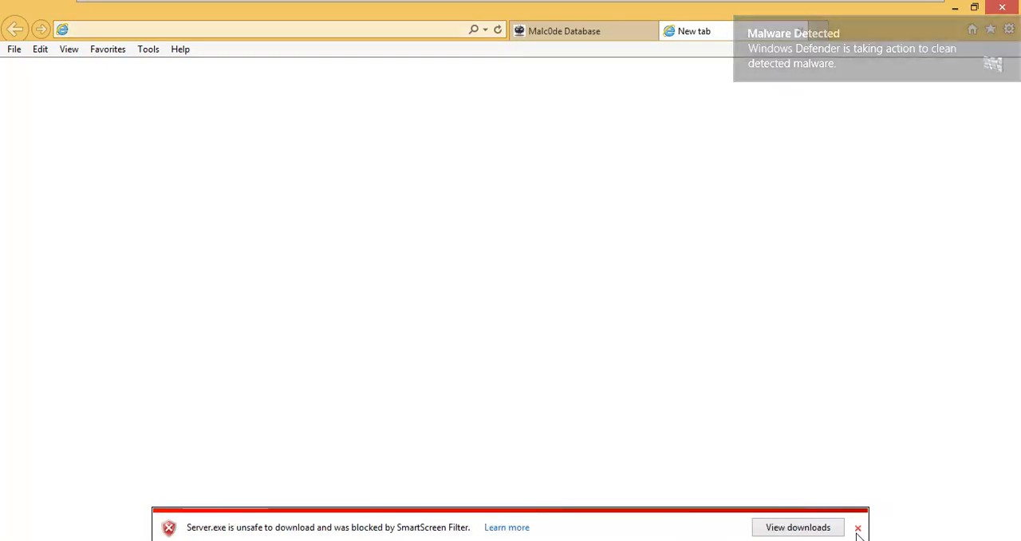
click(577, 30)
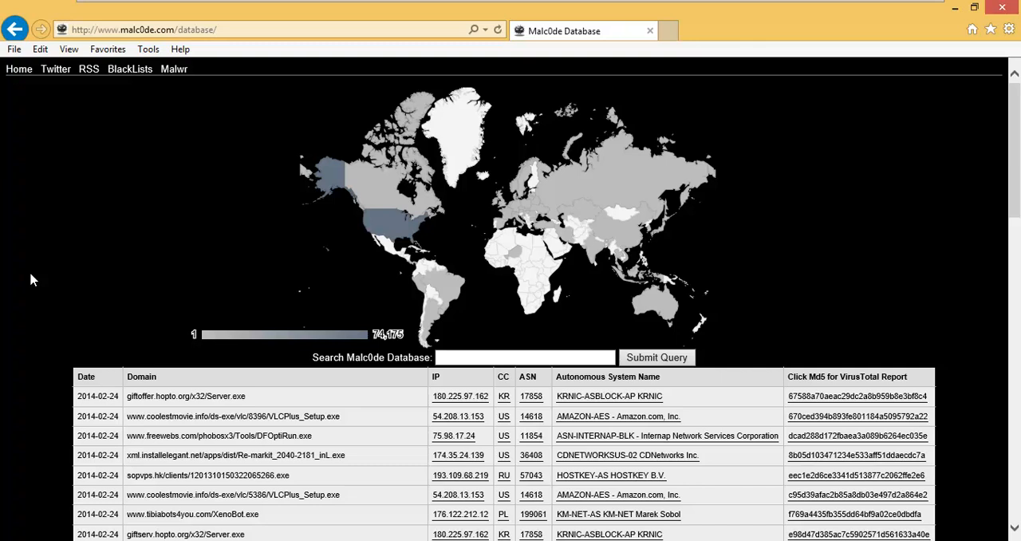
Fetch 176.119.2.94/chrome/ChromeUpdate.exe in a new tab and choose Run on the download.
scroll(down, 3)
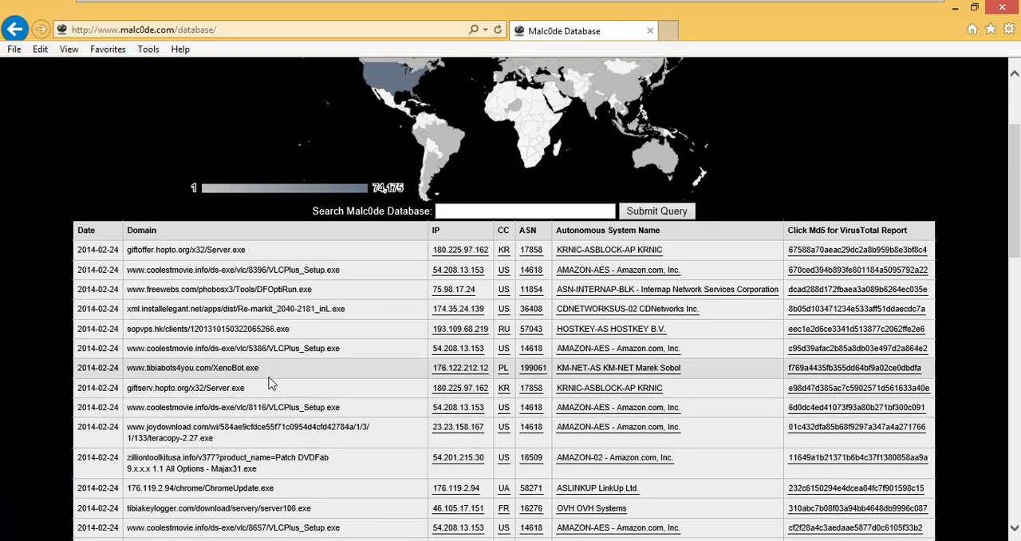
double_click(191, 389)
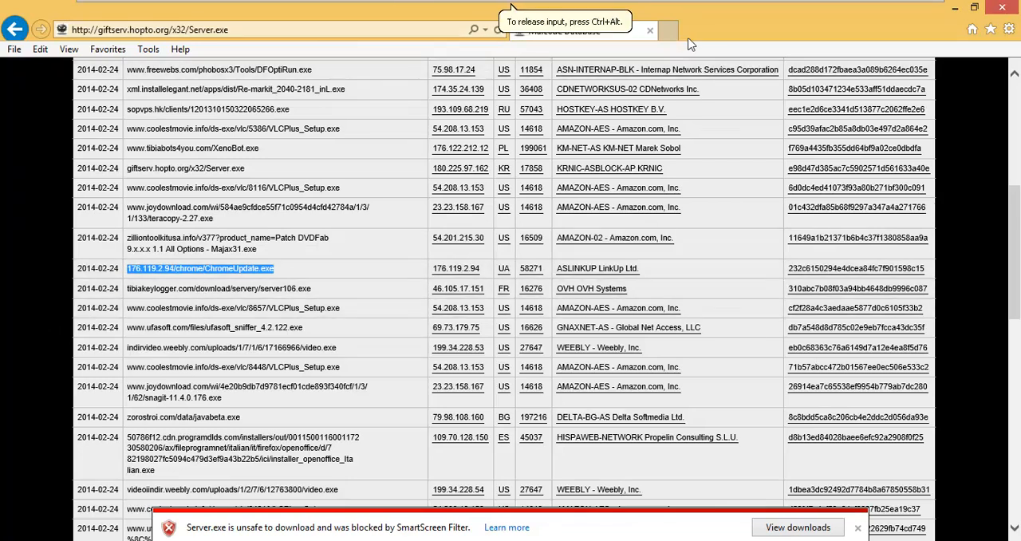
click(660, 30)
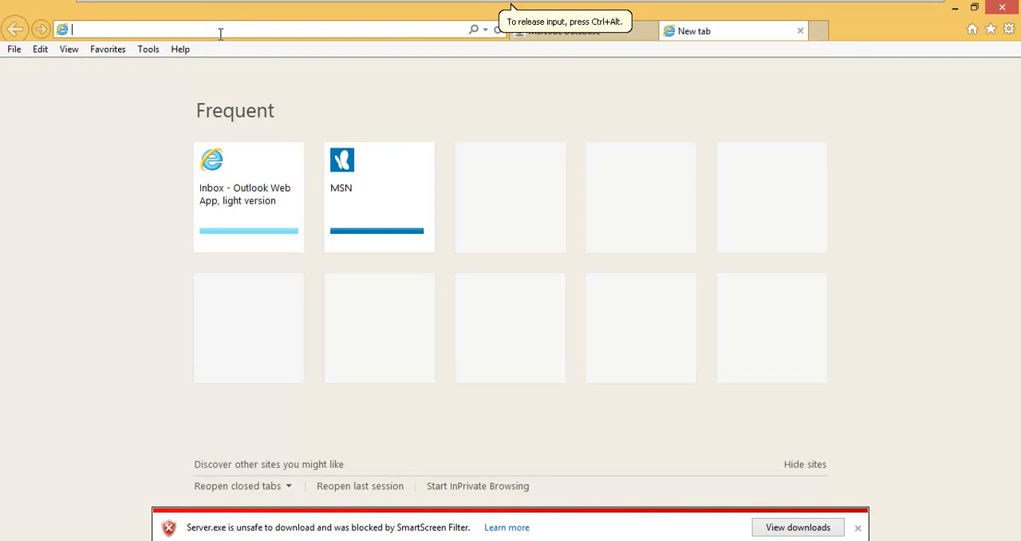
text(176.119.2.94/chrome/ChromeUpdate.exe)
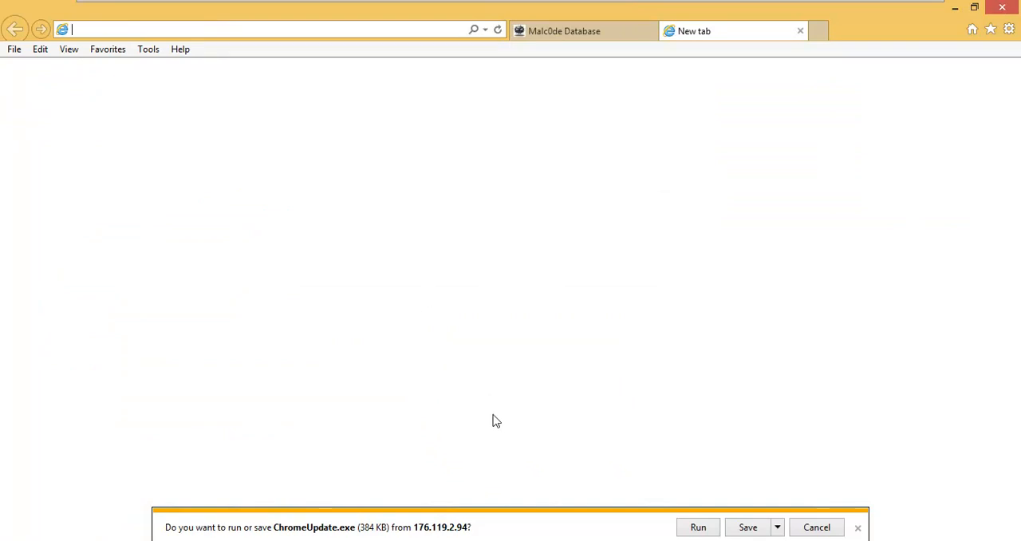
mouse_move(699, 526)
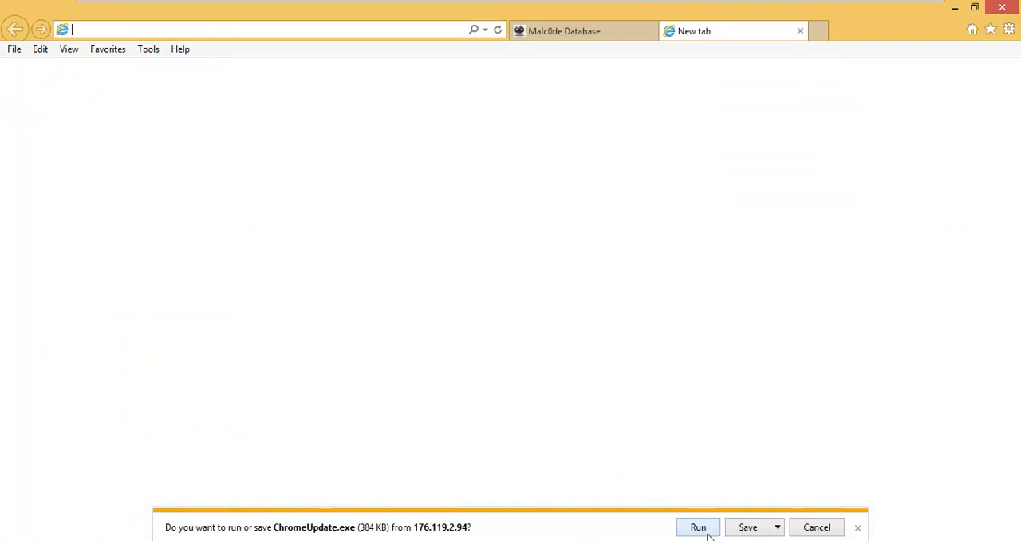
click(700, 527)
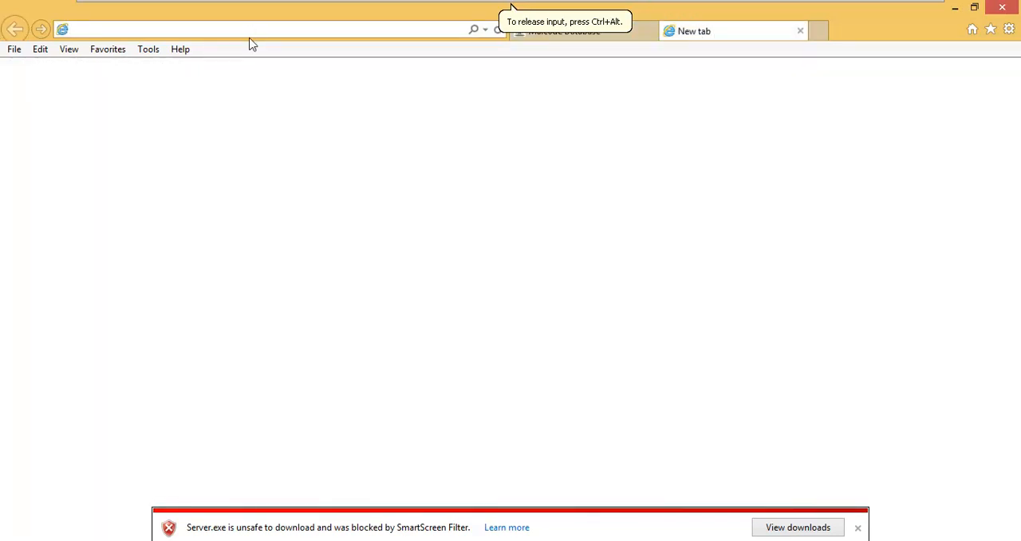
Request indirvideo.weebly.com's video.exe, cancel the Item Not Found error, and close Internet Explorer with all tabs.
text(indirvideo.weebly.com/uploads/1/7/1/6/17166966/video.exe\)
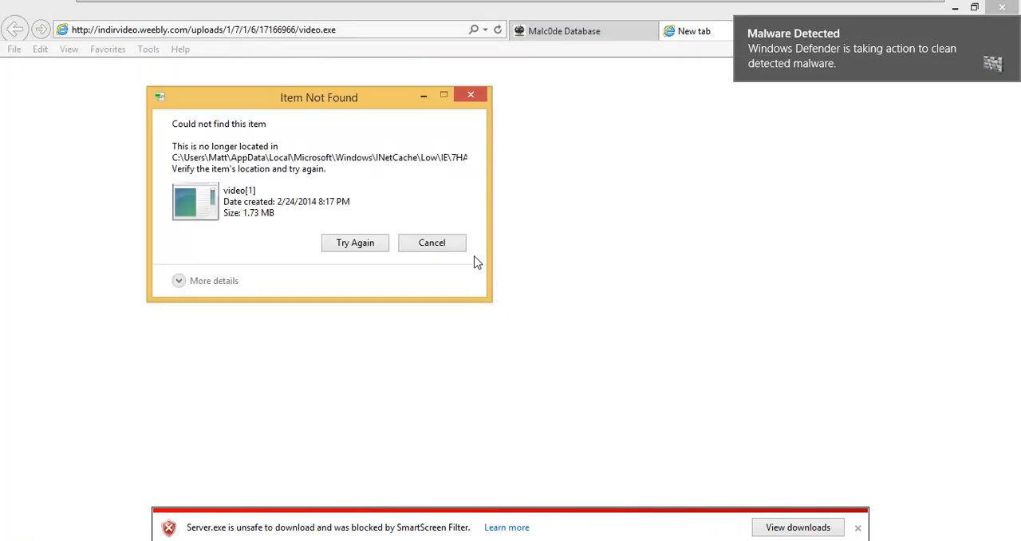
mouse_move(432, 243)
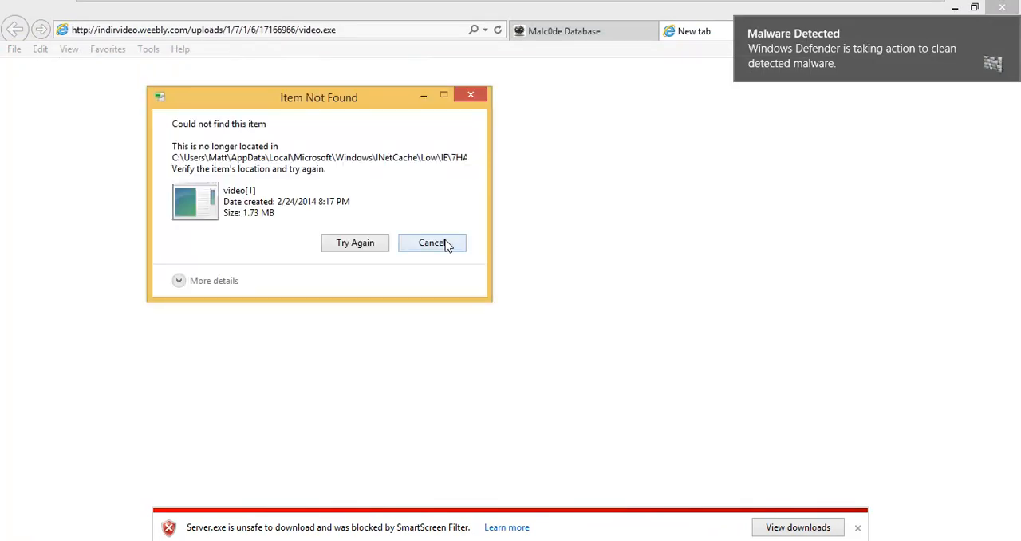
click(430, 242)
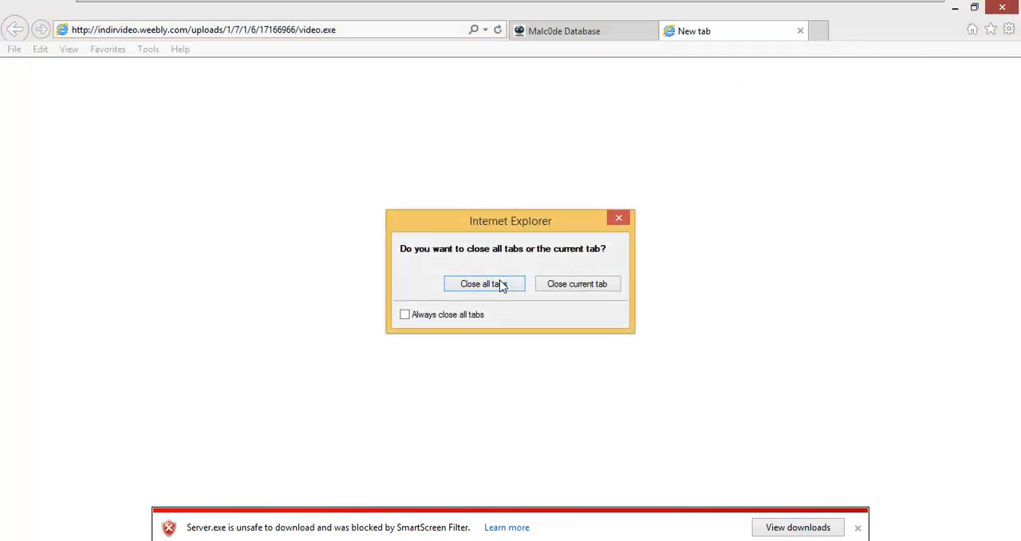
click(485, 284)
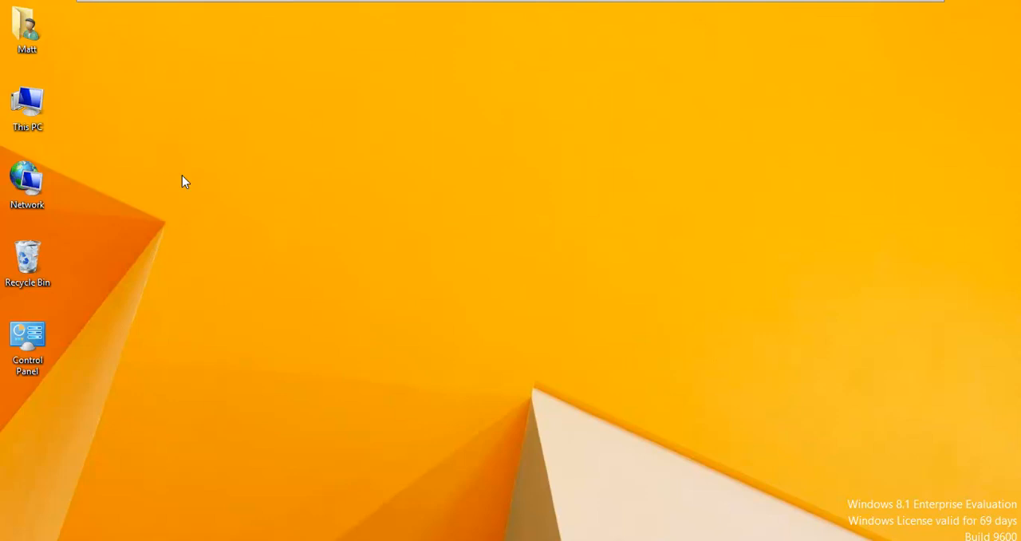
mouse_move(529, 76)
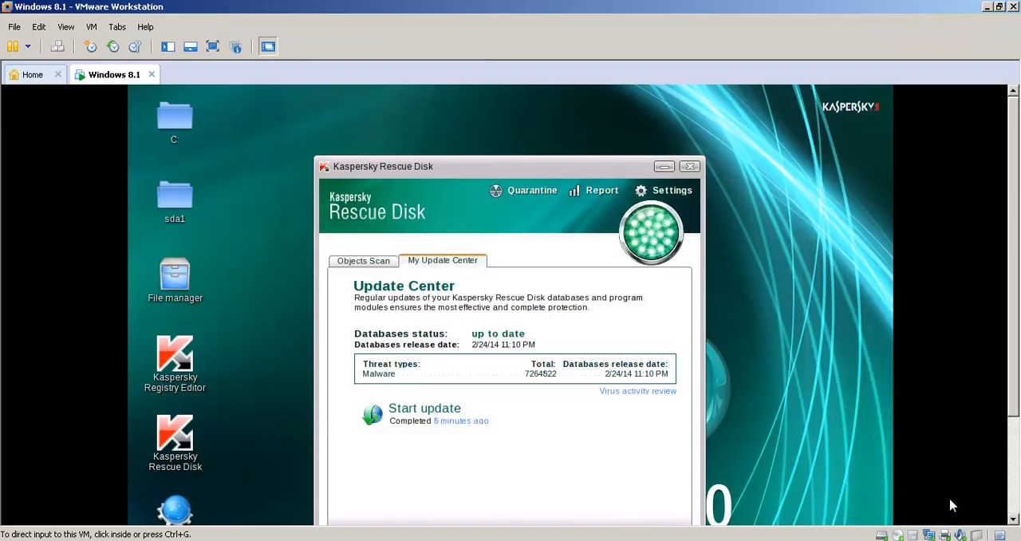
mouse_move(252, 38)
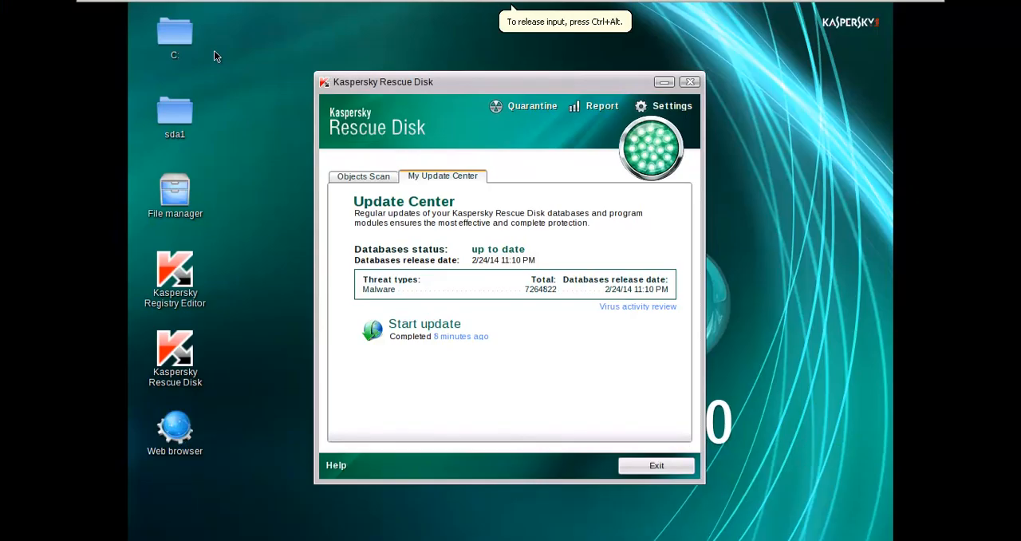
mouse_move(456, 271)
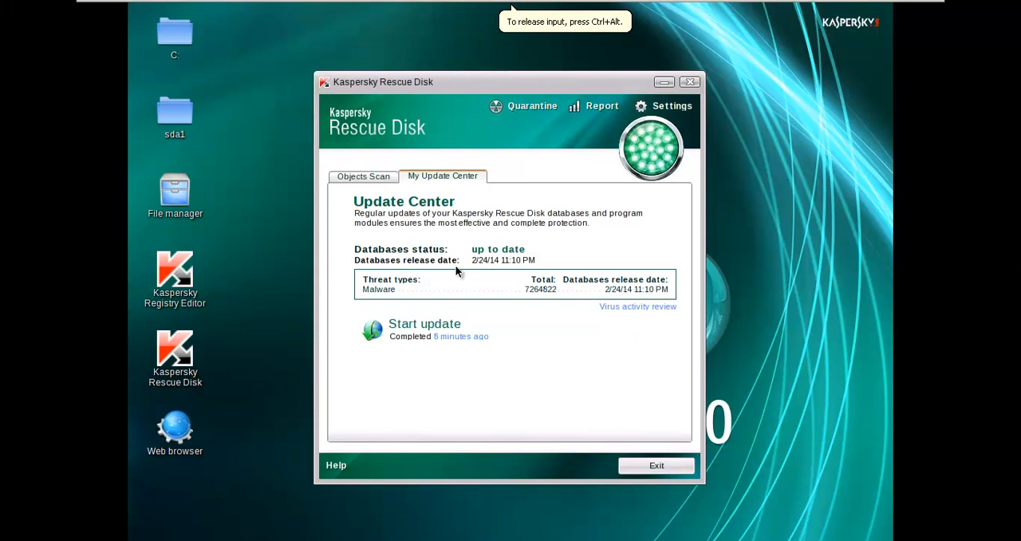
Check My Update Center's database status, then start the Objects Scan of boot sectors, startup objects and drive C.
click(364, 176)
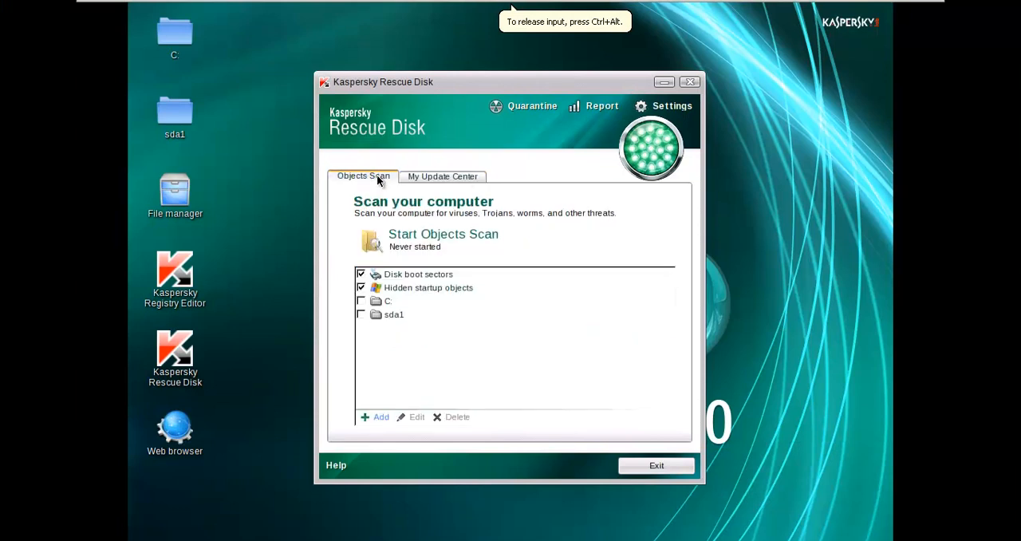
click(442, 175)
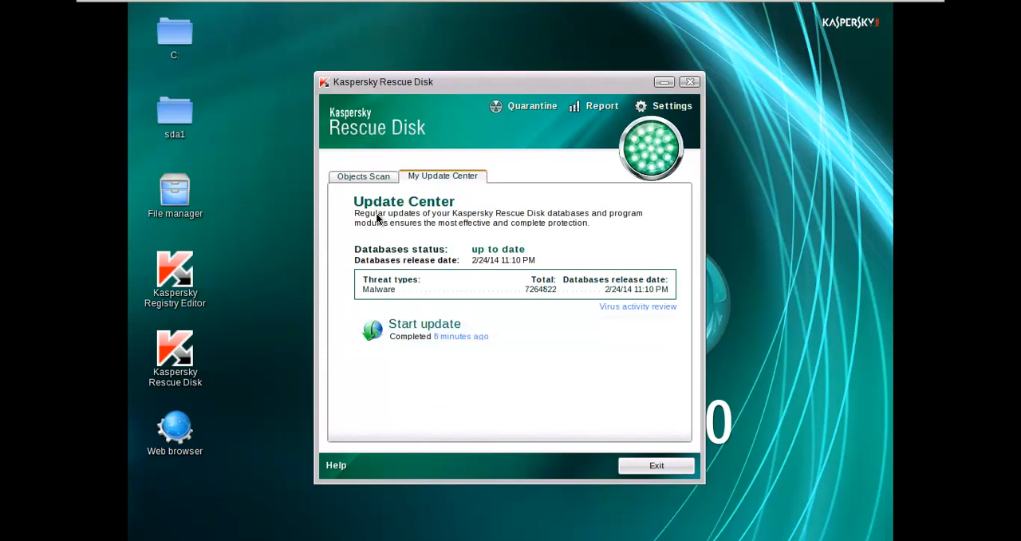
click(362, 176)
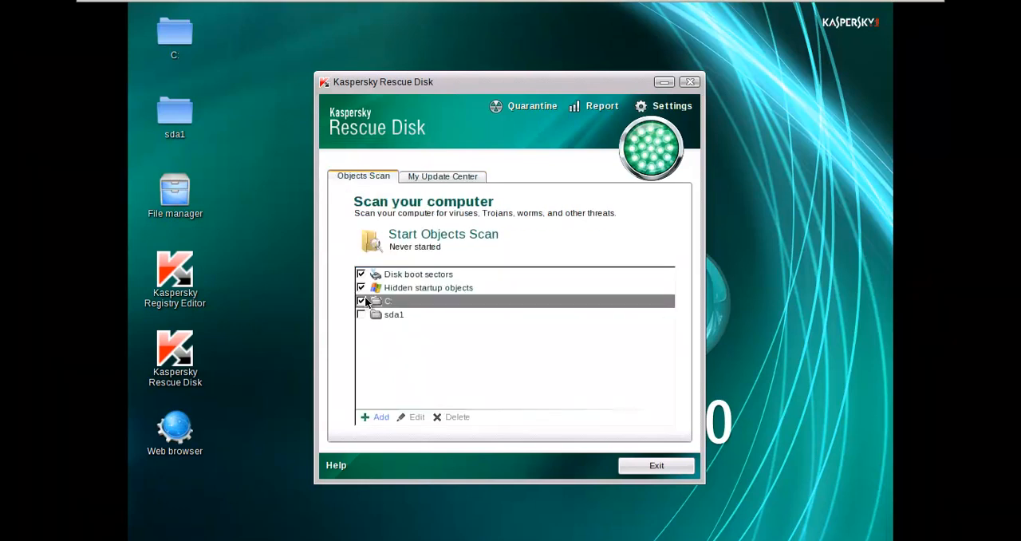
mouse_move(395, 277)
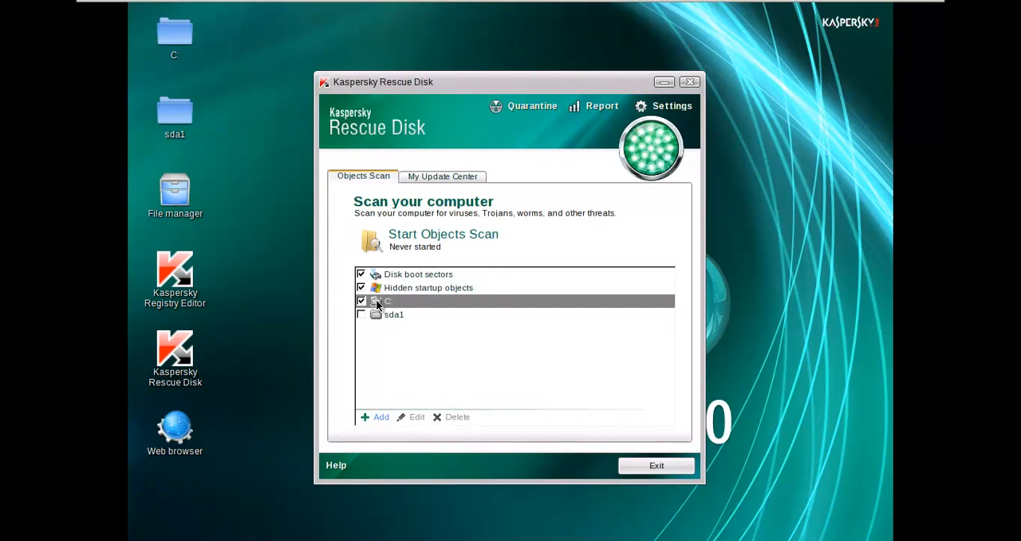
mouse_move(503, 244)
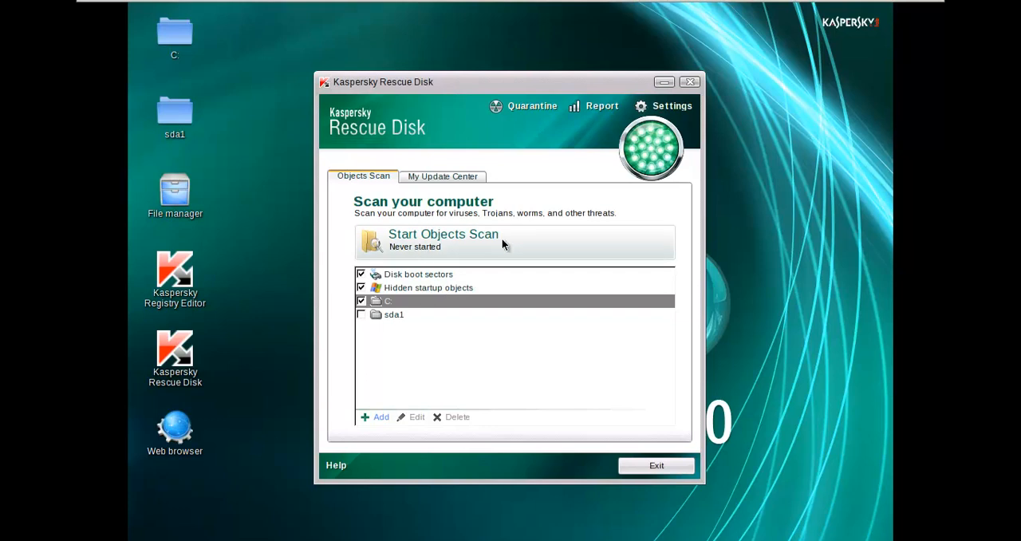
mouse_move(472, 247)
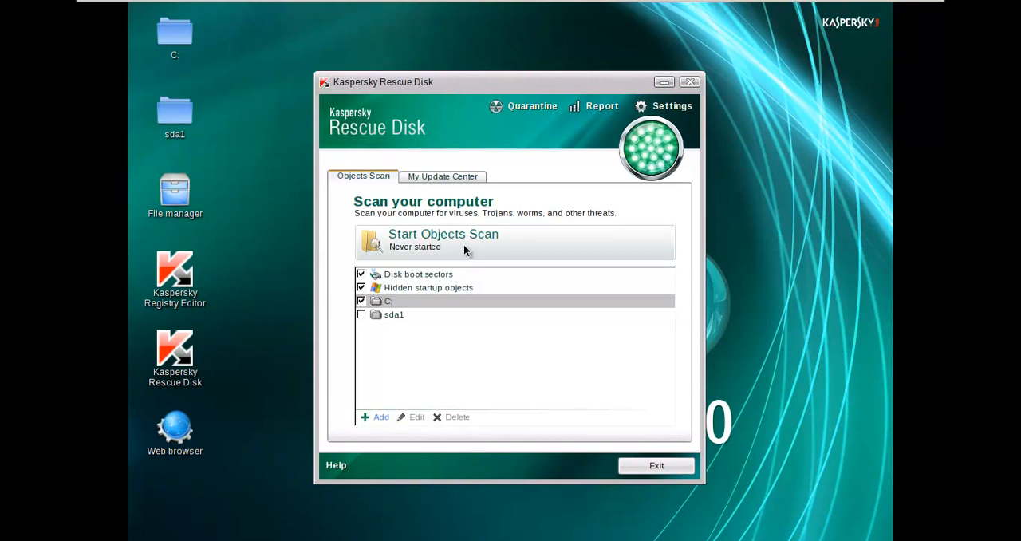
click(444, 233)
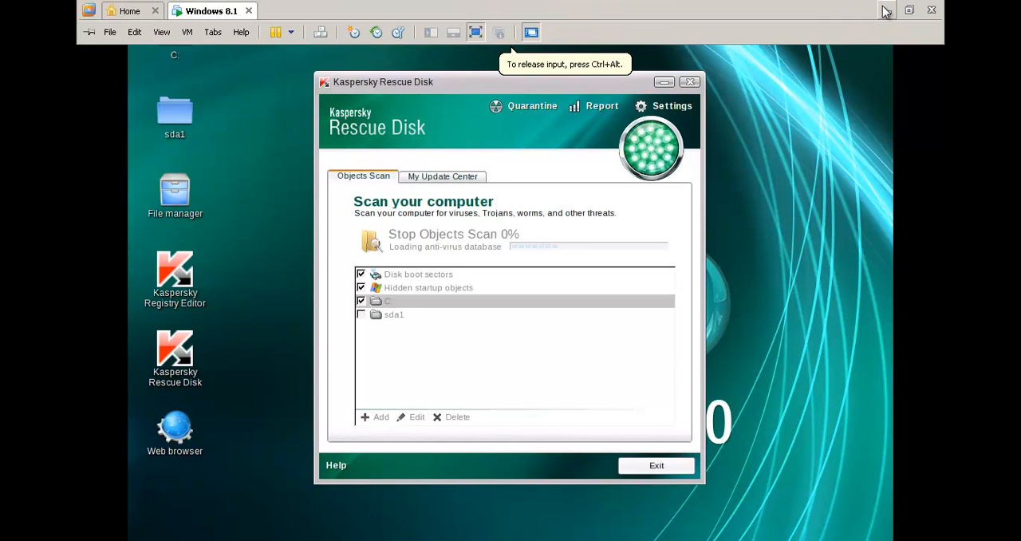
mouse_move(676, 7)
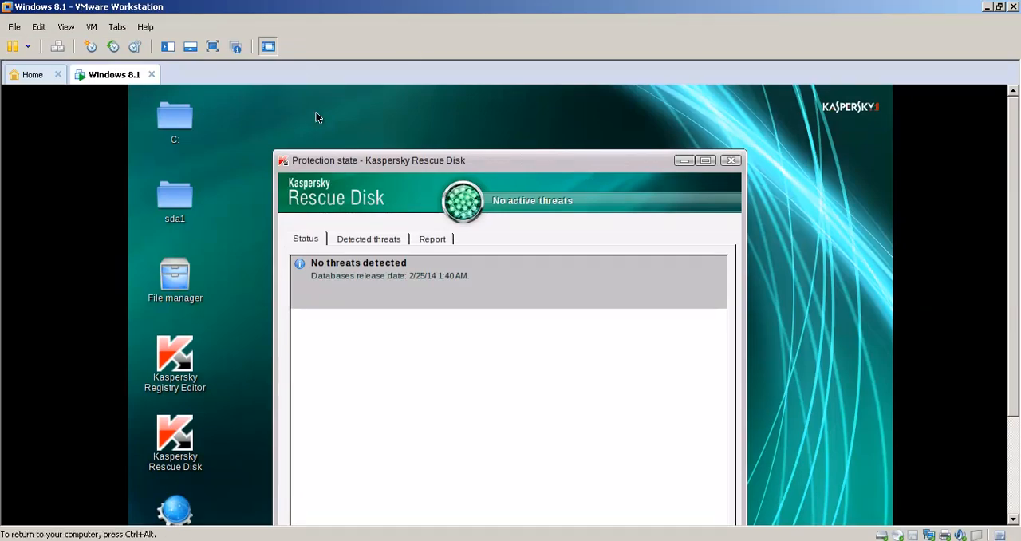
mouse_move(332, 201)
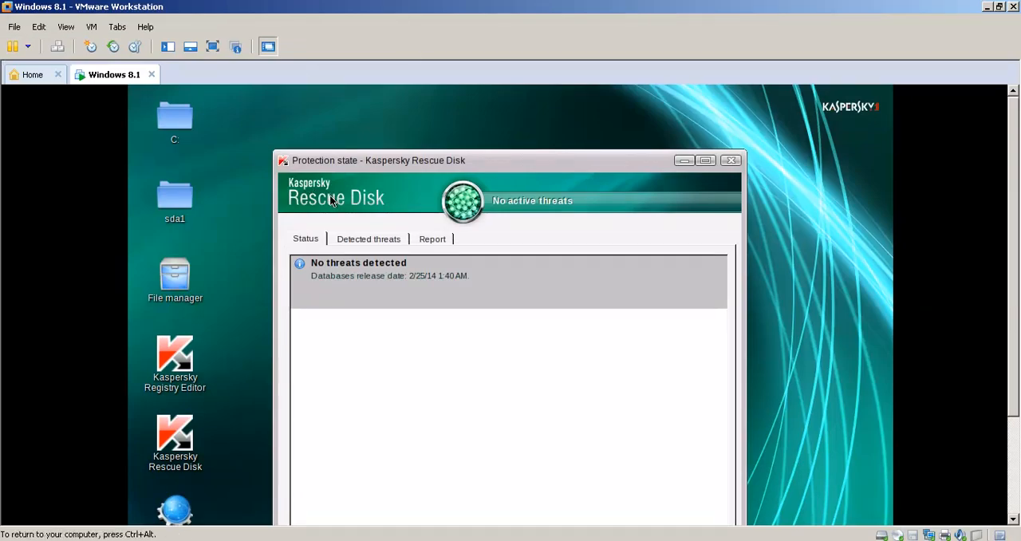